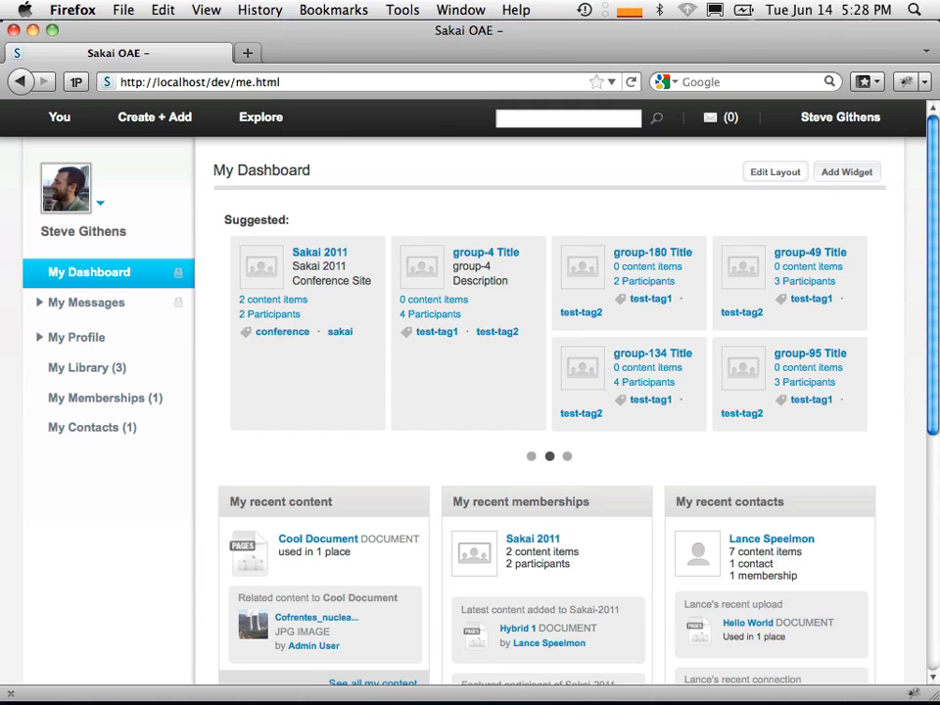
# Page the Suggested carousel to a set showing Library and Participants entries
pyautogui.click(565, 456)
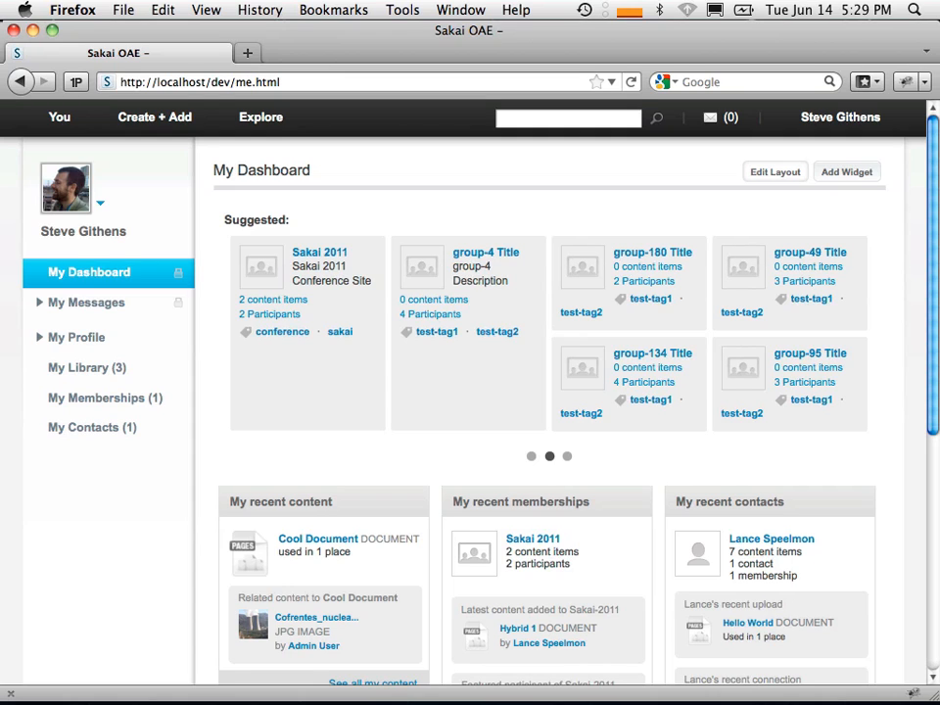
pyautogui.click(568, 456)
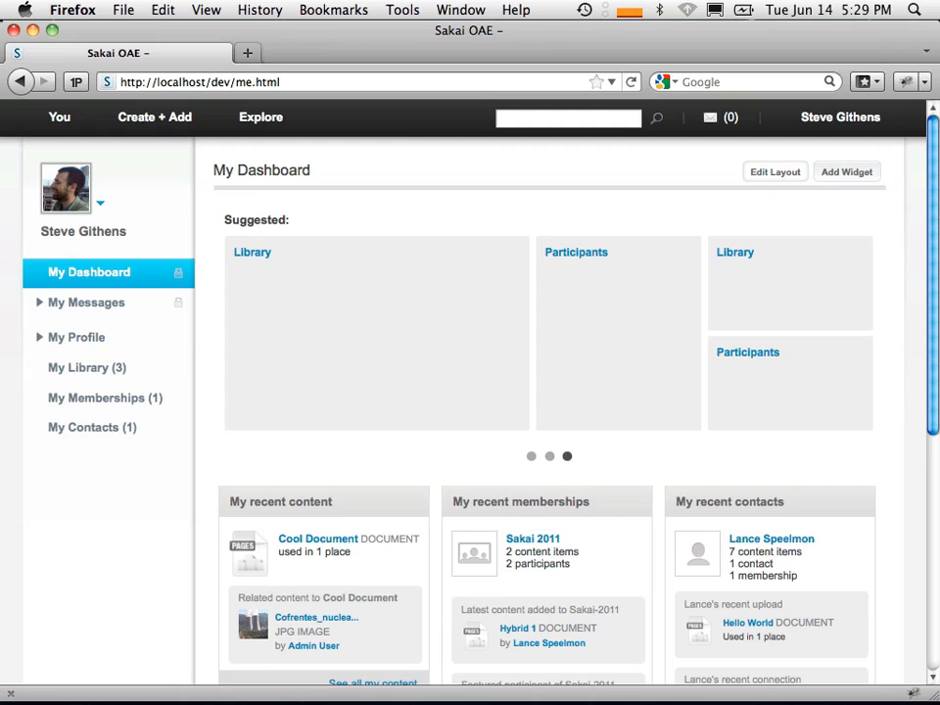
pyautogui.click(531, 454)
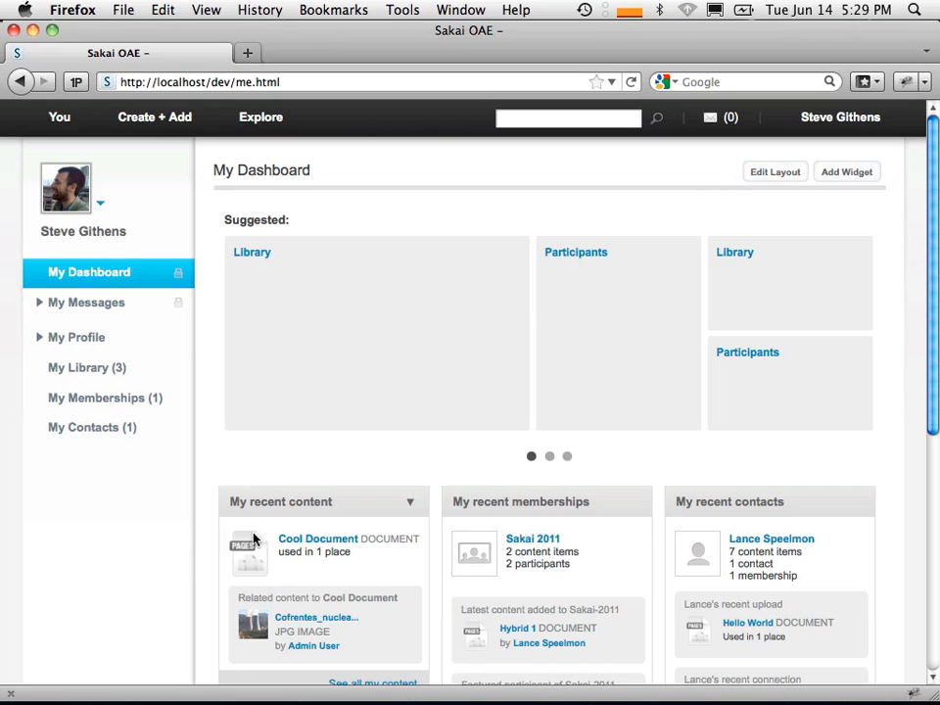
# Start the Add content wizard from Create + Add and choose Create new document
pyautogui.click(317, 539)
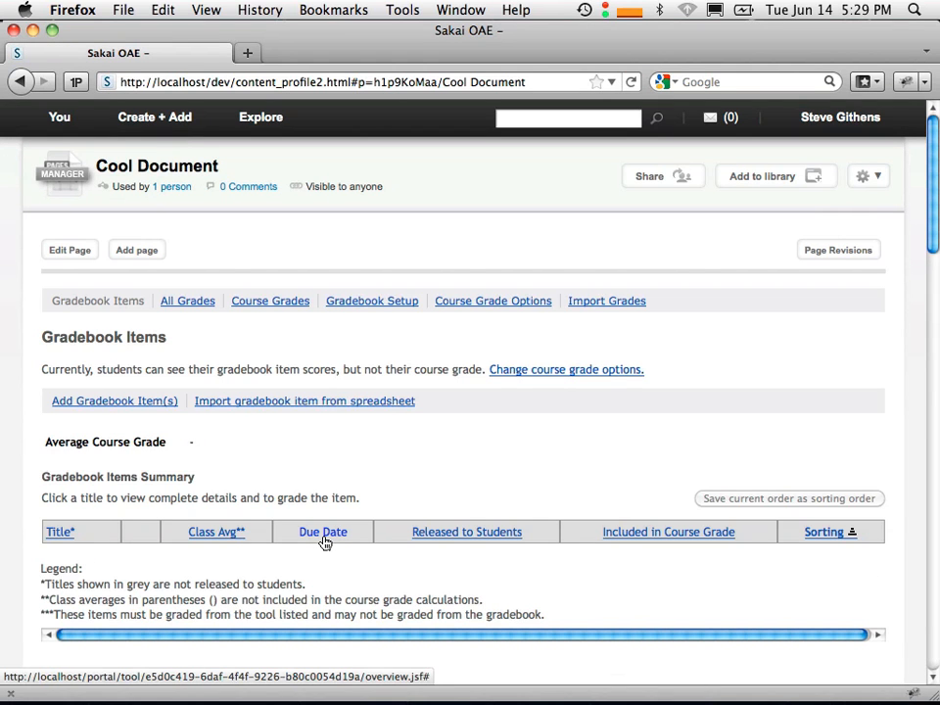
pyautogui.click(323, 532)
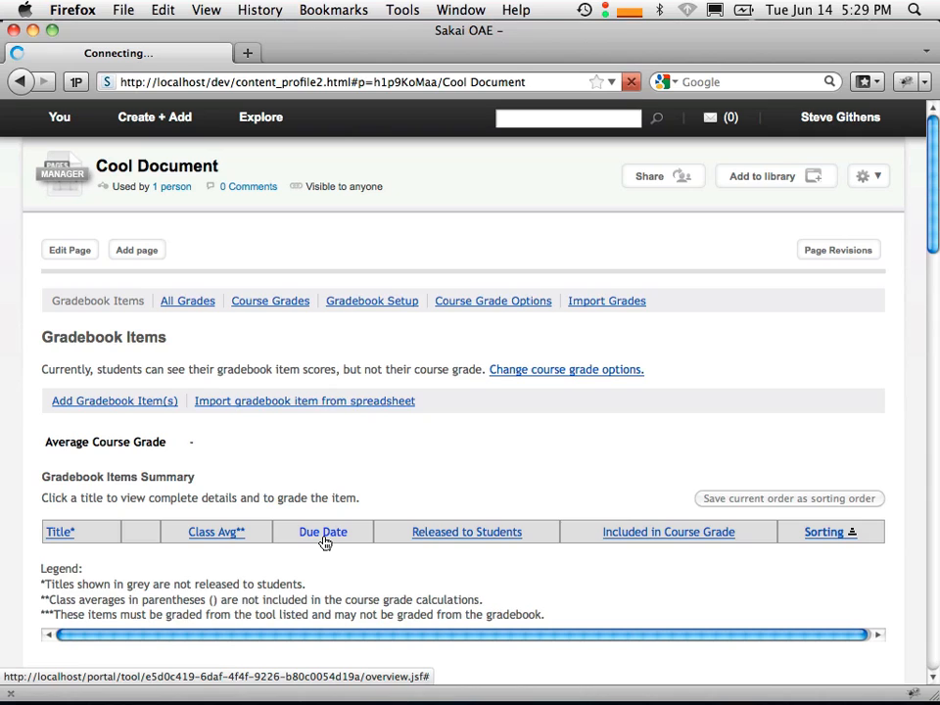
pyautogui.click(153, 117)
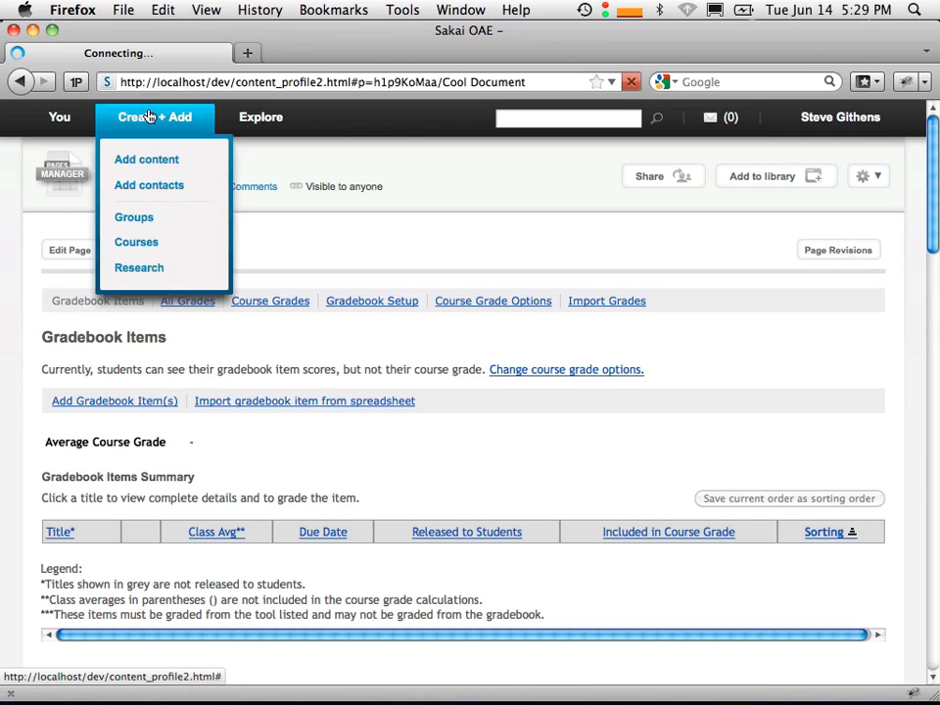
pyautogui.click(145, 159)
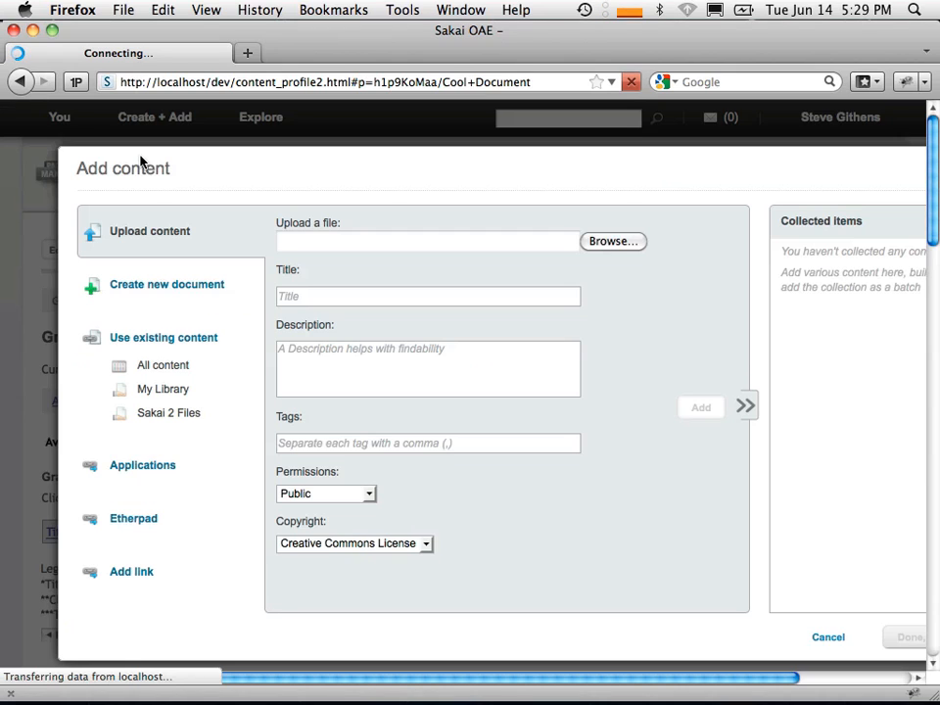
pyautogui.click(166, 284)
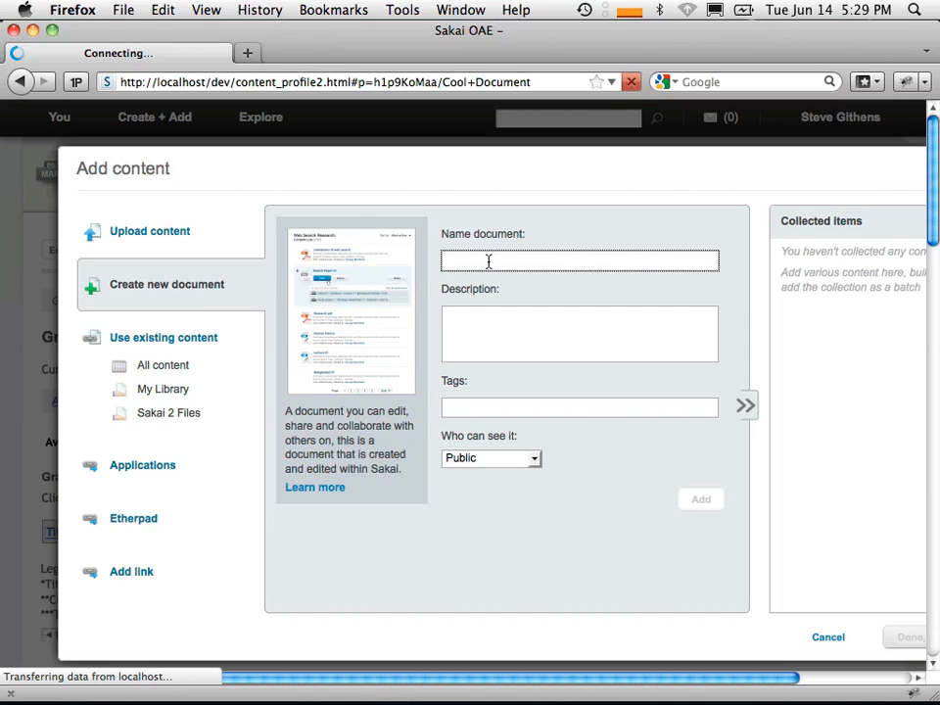
# Name the document 'Awesome Tuesday 5pm' with description 'sdfas' and add it to My Library
pyautogui.write('Awesome Tue')
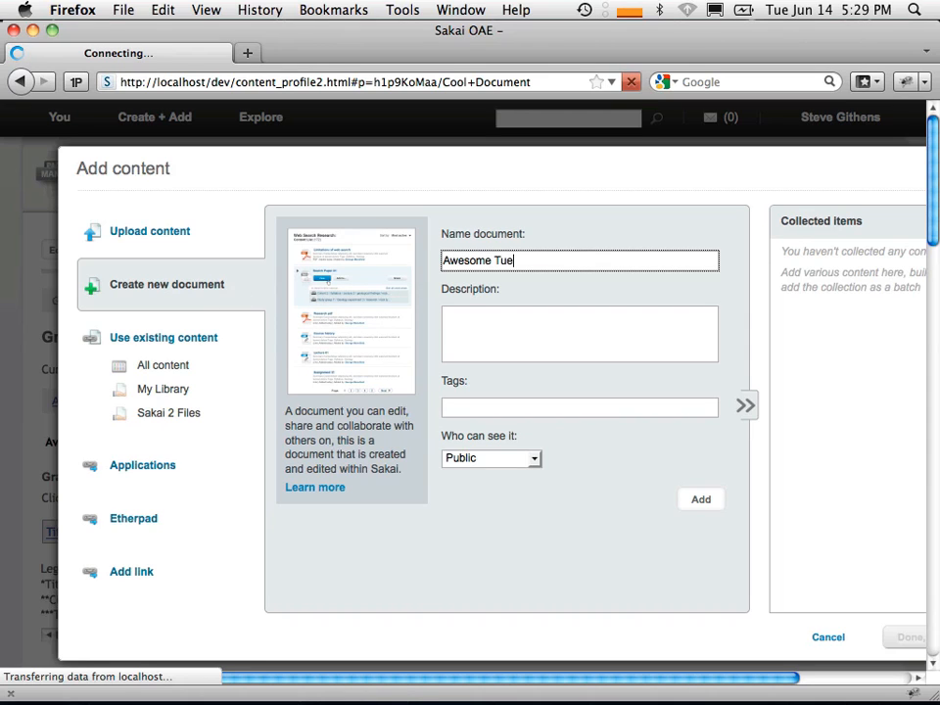
pyautogui.write('sday 5pm')
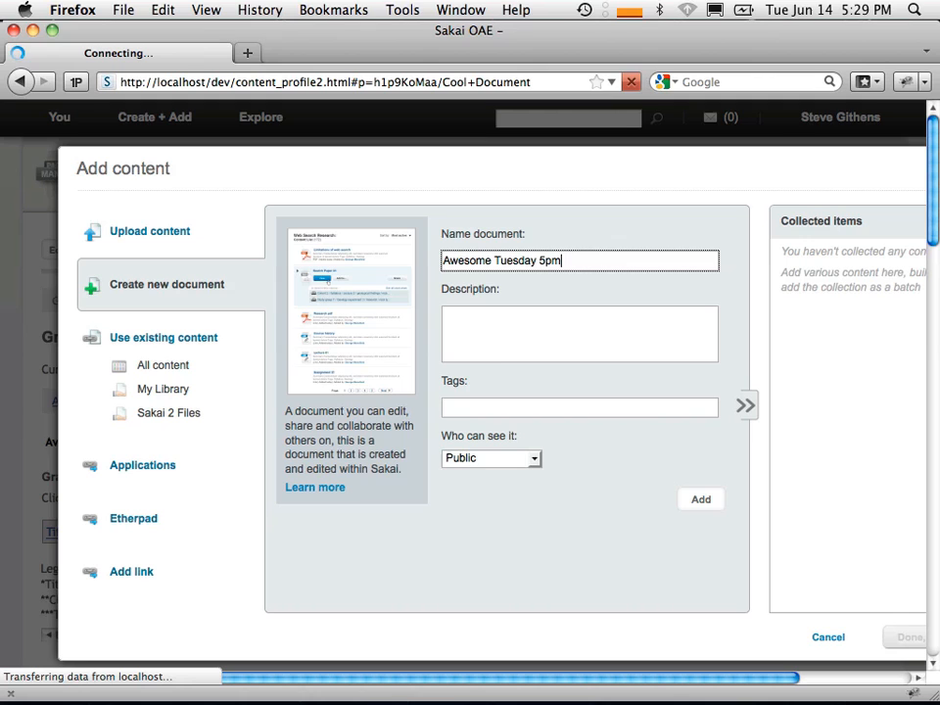
pyautogui.write('sdfas')
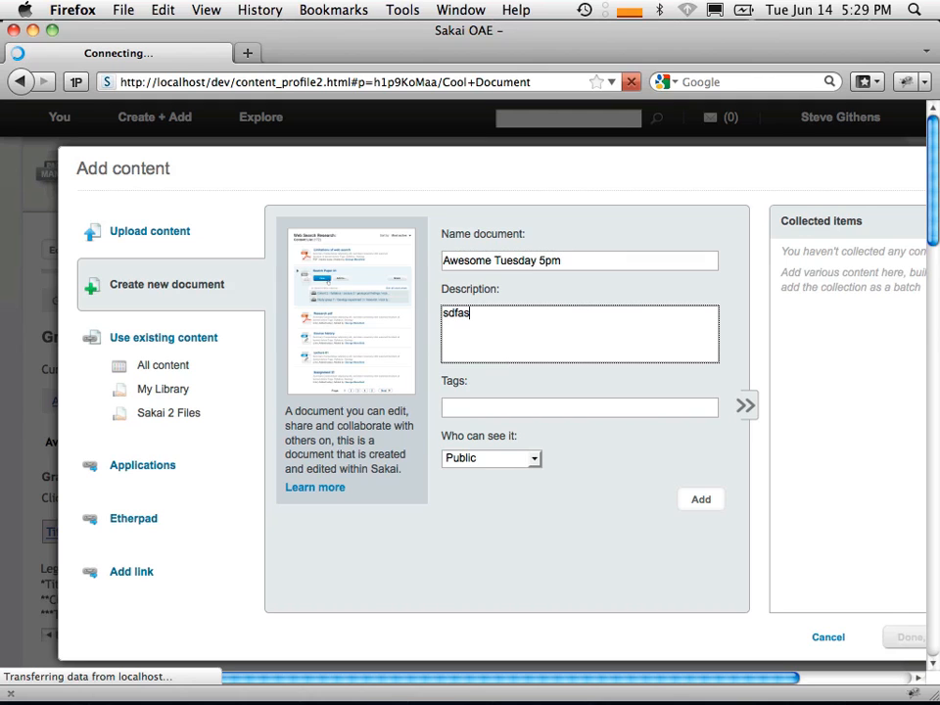
pyautogui.click(701, 499)
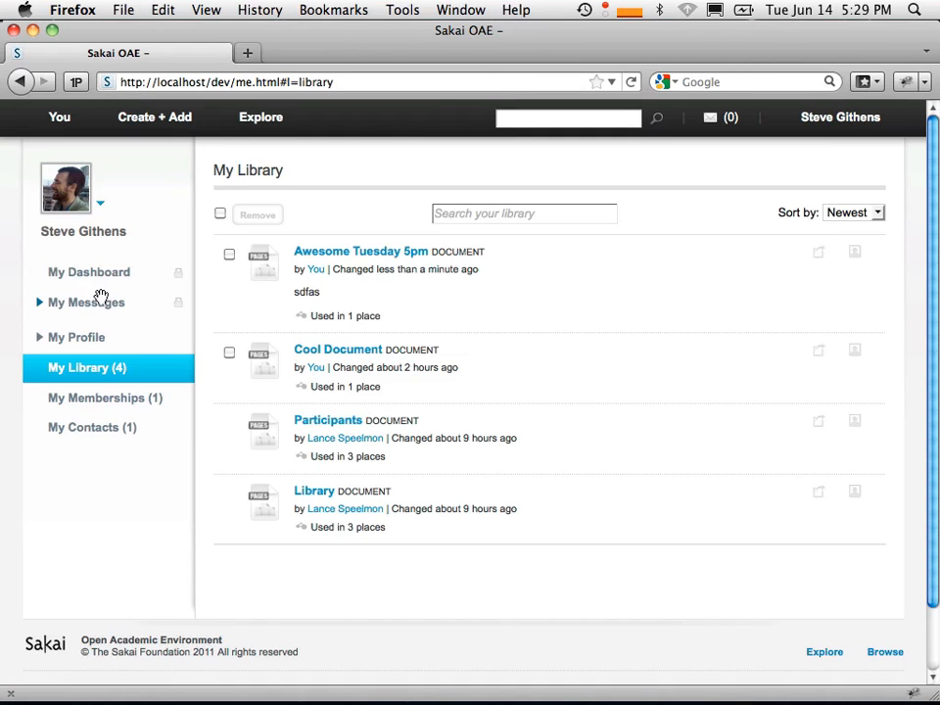
# Edit the Awesome Tuesday 5pm page with the cursor under 'What is a Sakai Document?'
pyautogui.click(361, 250)
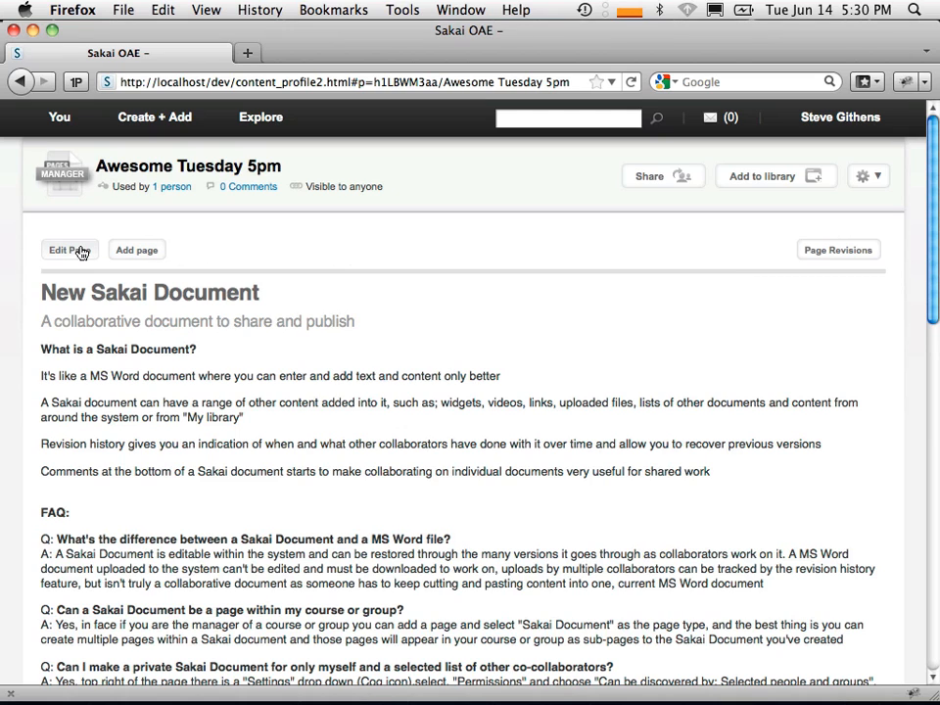
pyautogui.click(71, 251)
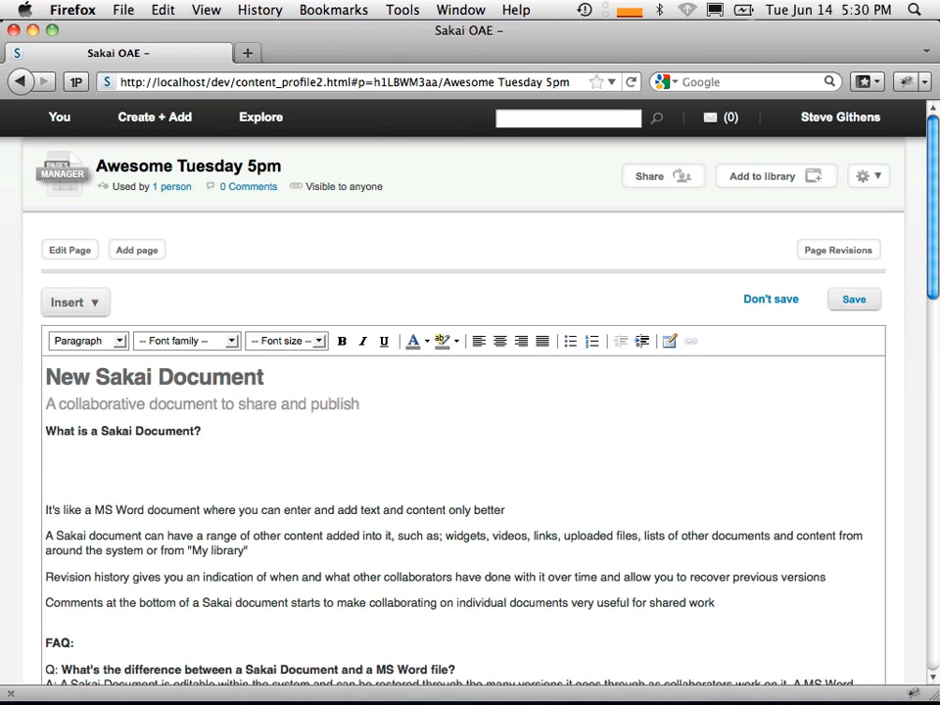
pyautogui.click(47, 458)
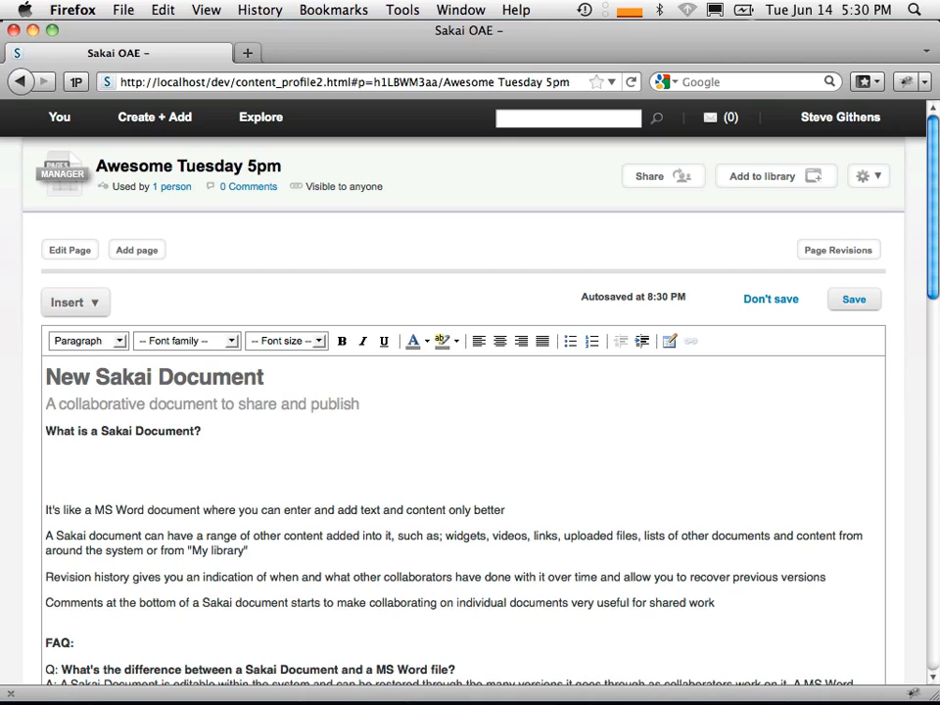
pyautogui.click(47, 458)
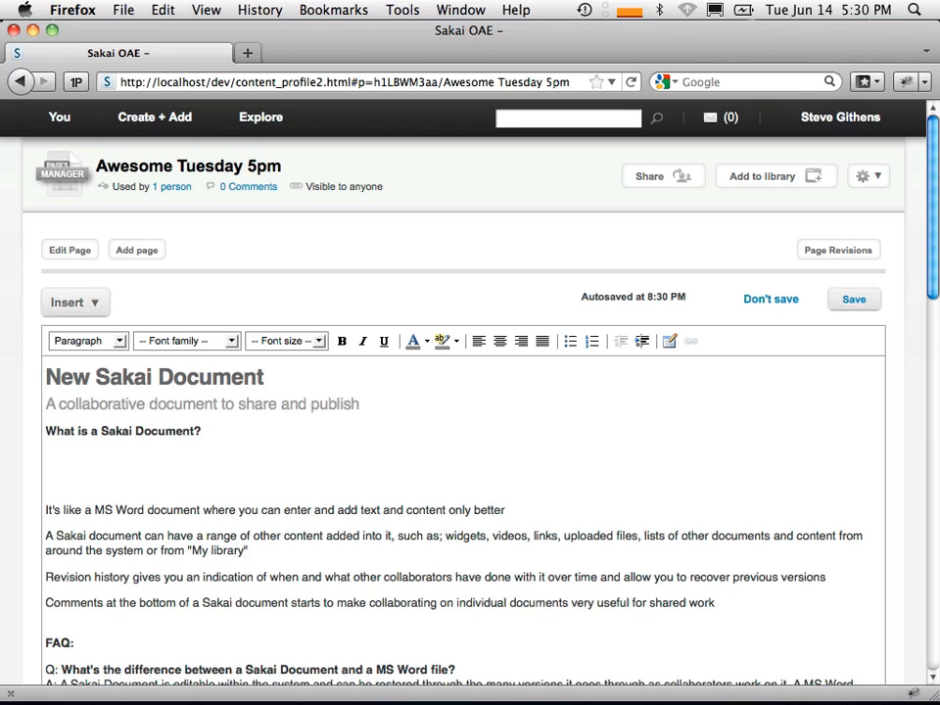
pyautogui.click(47, 458)
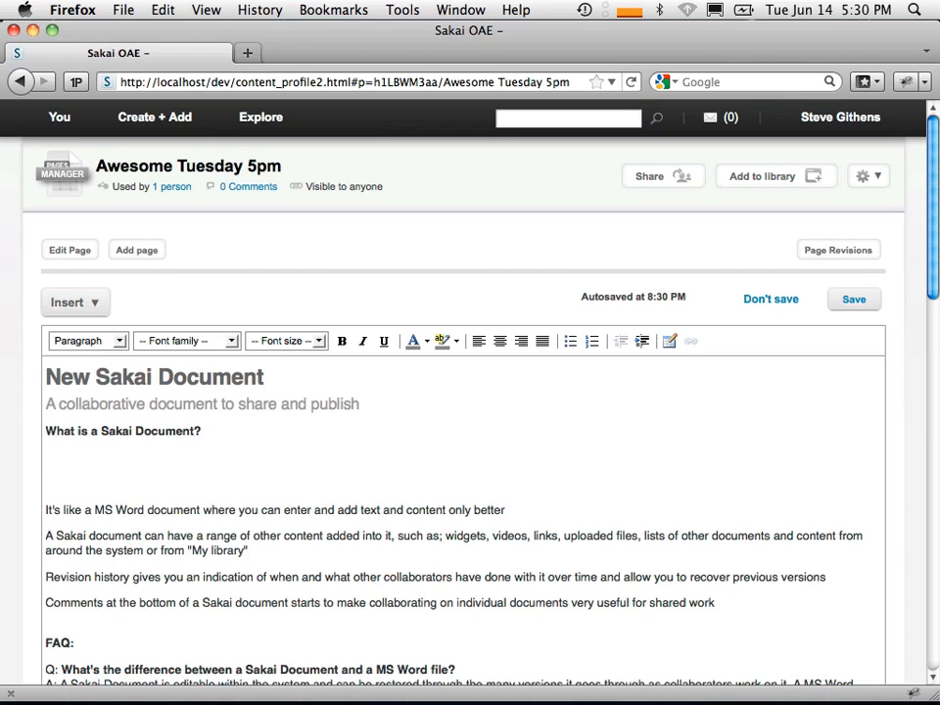
pyautogui.click(45, 456)
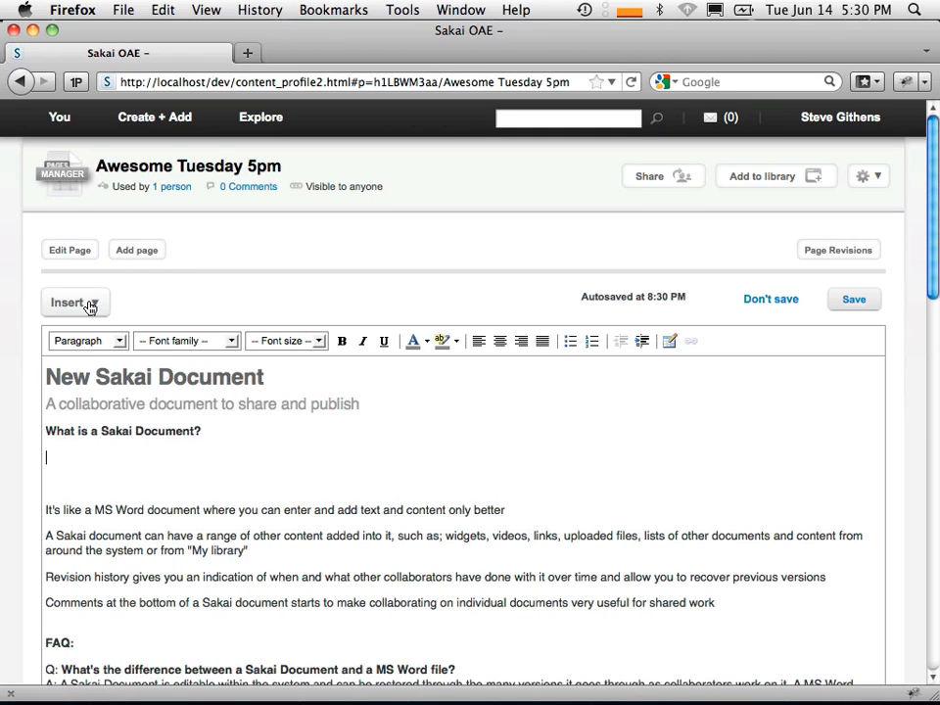
# Preview the Sakai 2 Tools insert dialog, cancel it, and reopen the Insert list
pyautogui.click(74, 302)
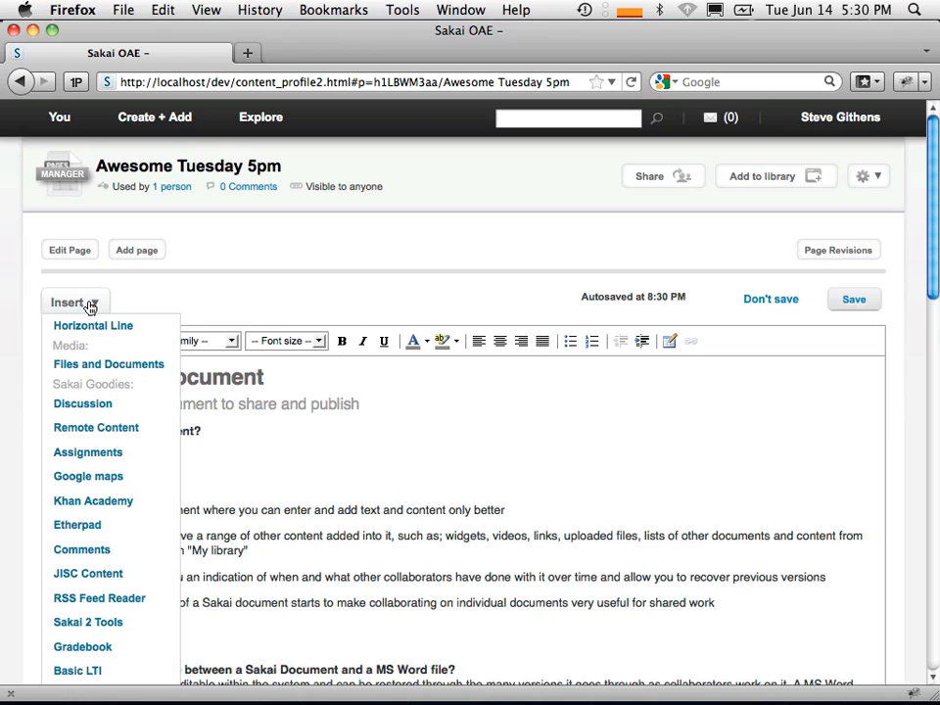
pyautogui.moveTo(88, 476)
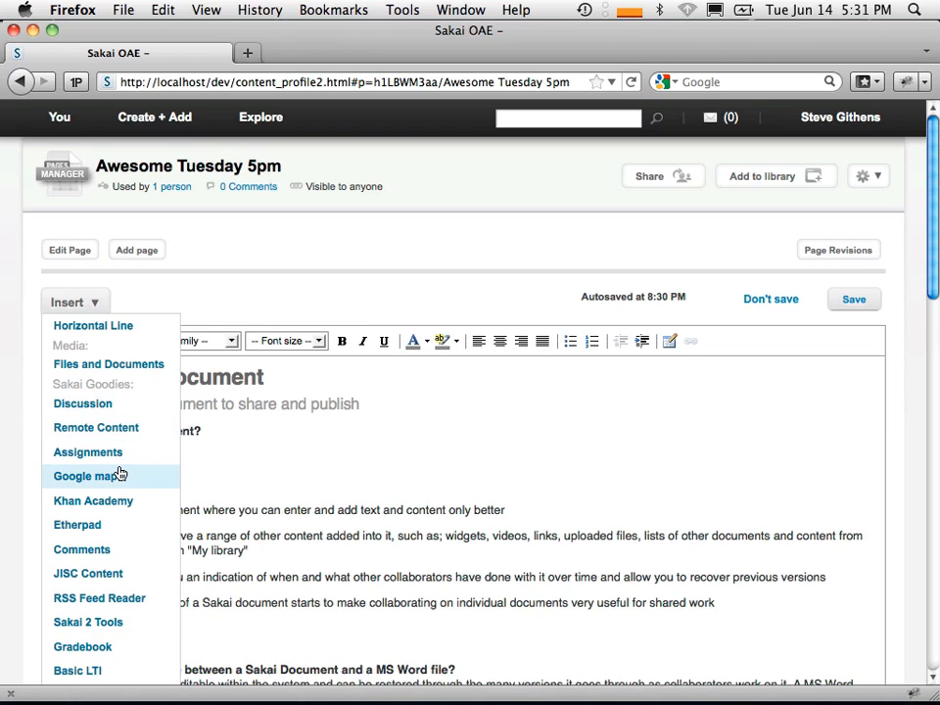
pyautogui.click(86, 622)
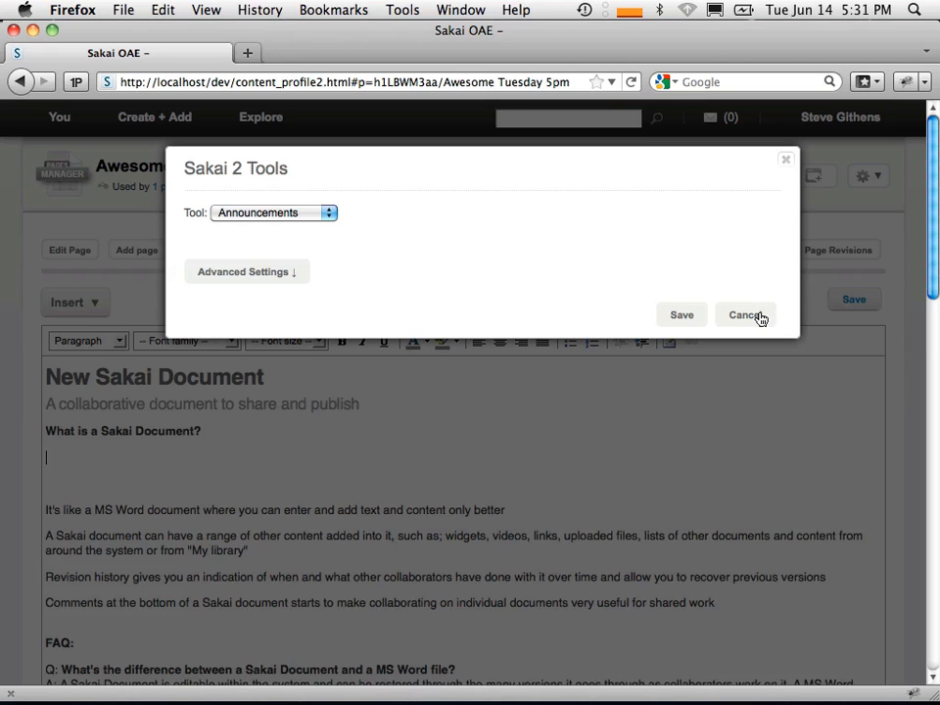
pyautogui.click(746, 314)
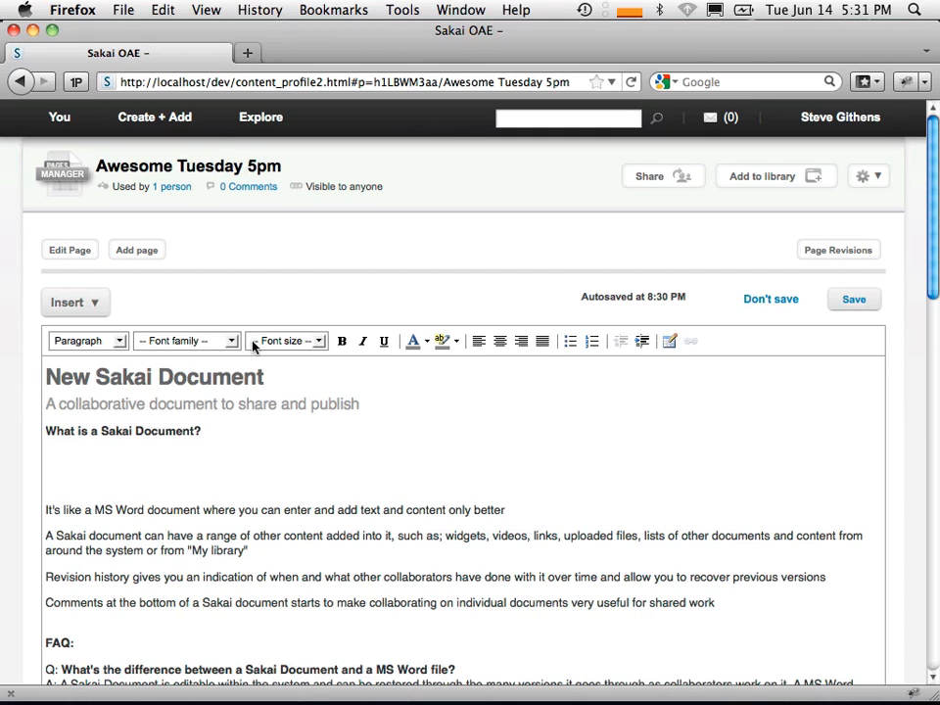
pyautogui.click(74, 301)
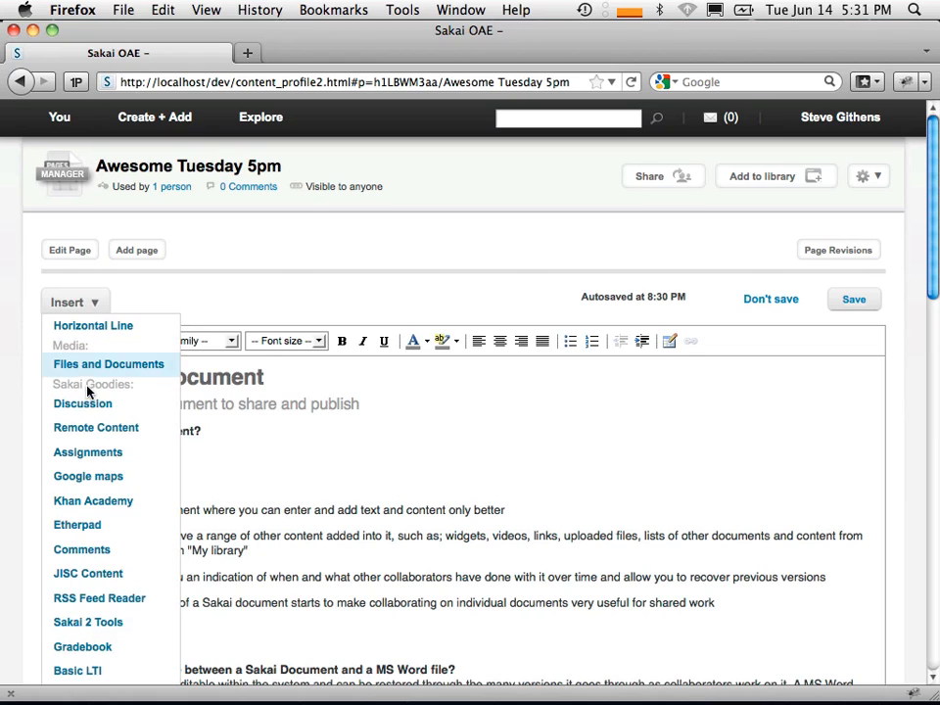
pyautogui.moveTo(82, 646)
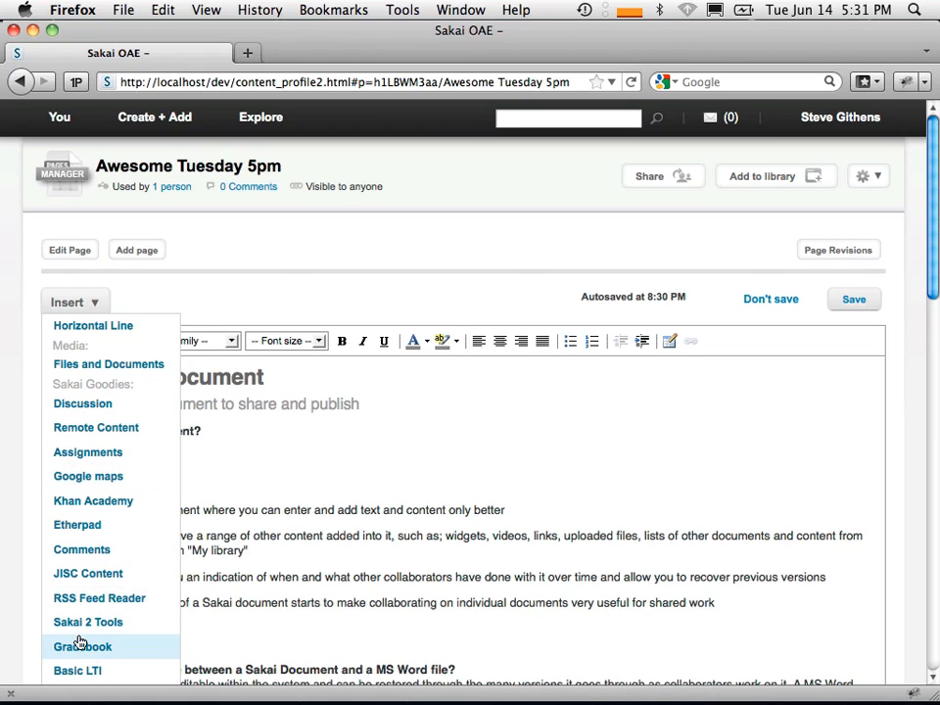
pyautogui.moveTo(78, 648)
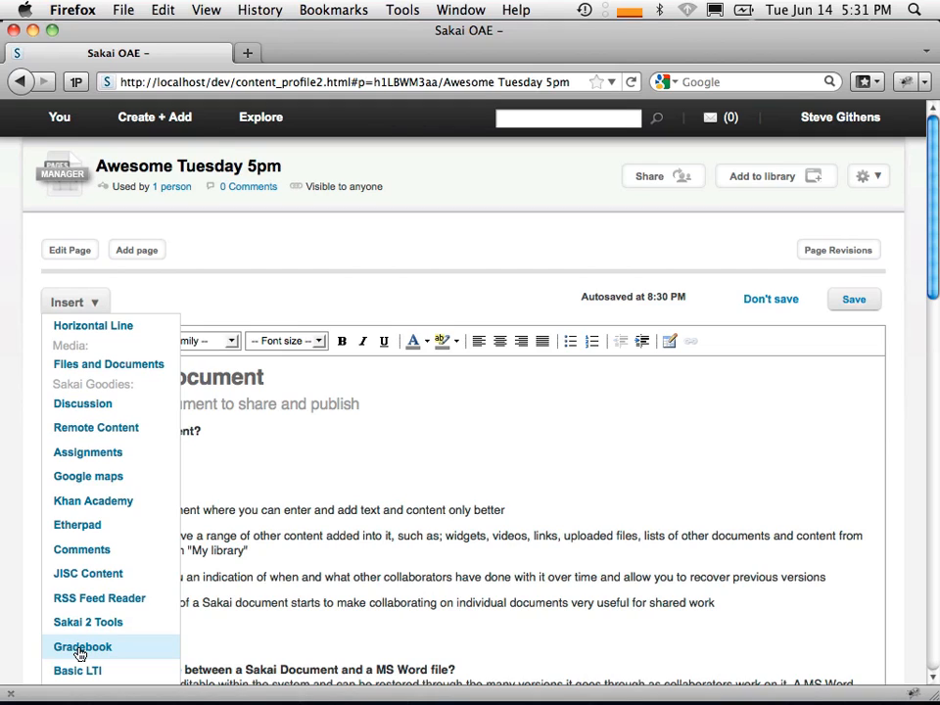
# Insert a Gradebook widget into the page and save it
pyautogui.click(82, 646)
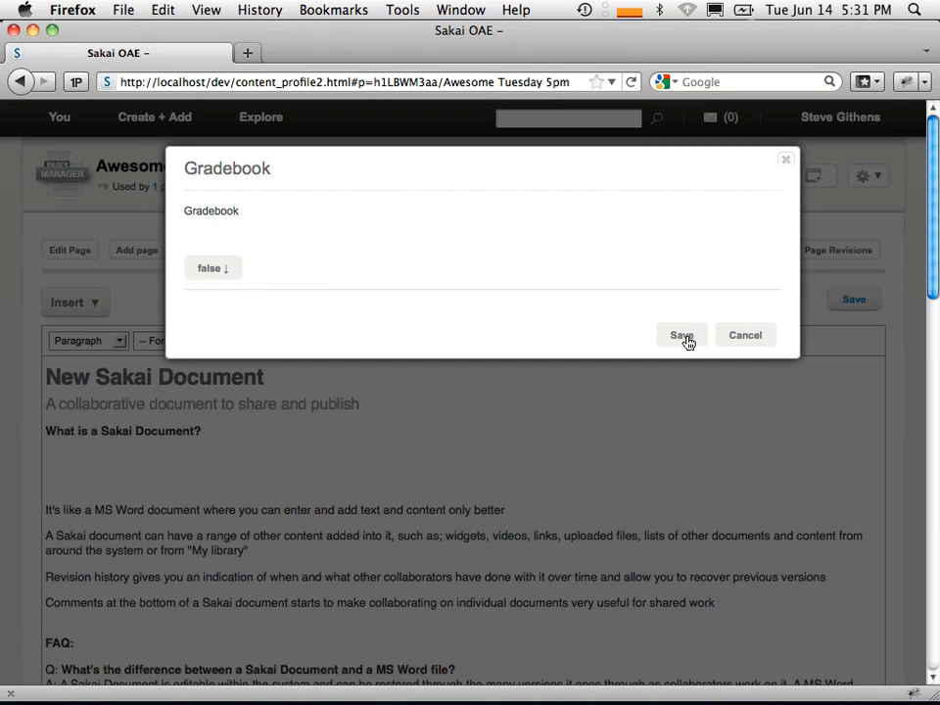
pyautogui.click(681, 334)
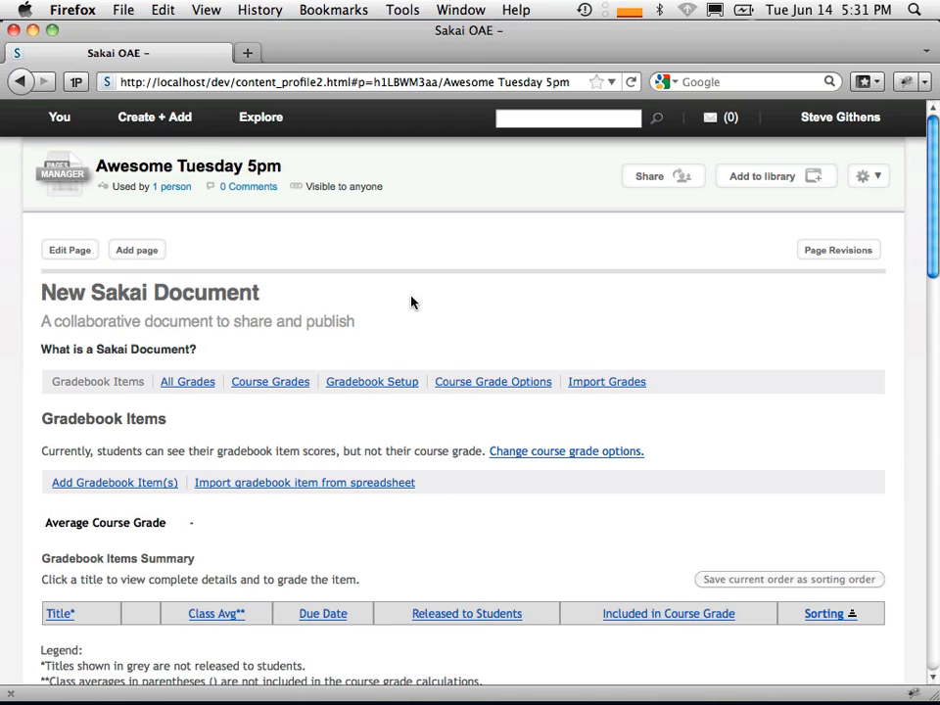
pyautogui.moveTo(153, 298)
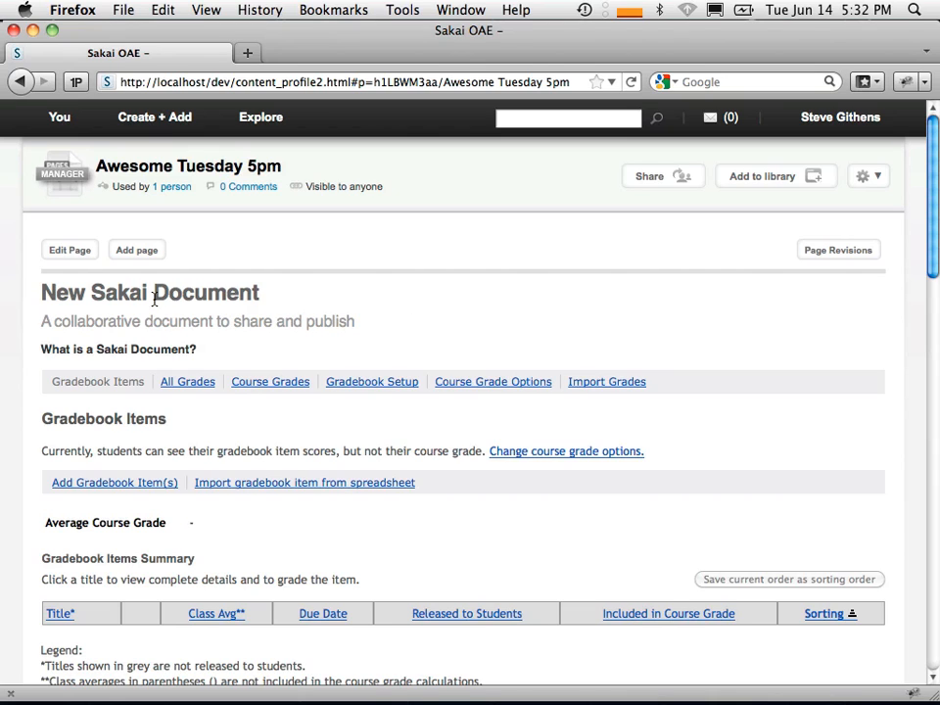
pyautogui.moveTo(71, 251)
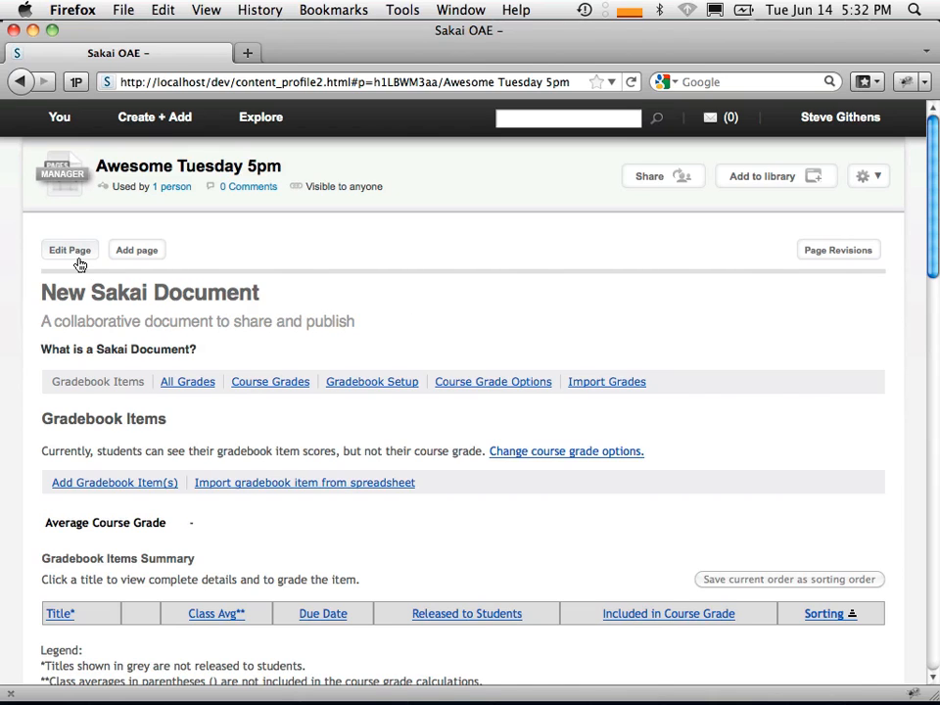
# Re-enter page editing and choose Etherpad from the Insert list
pyautogui.click(71, 250)
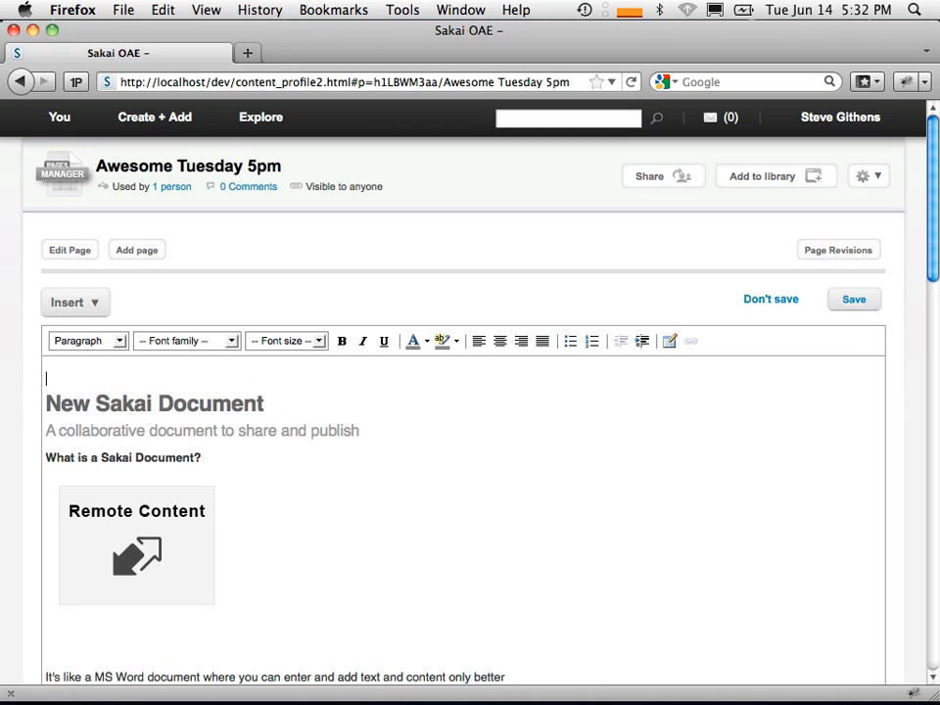
pyautogui.click(75, 301)
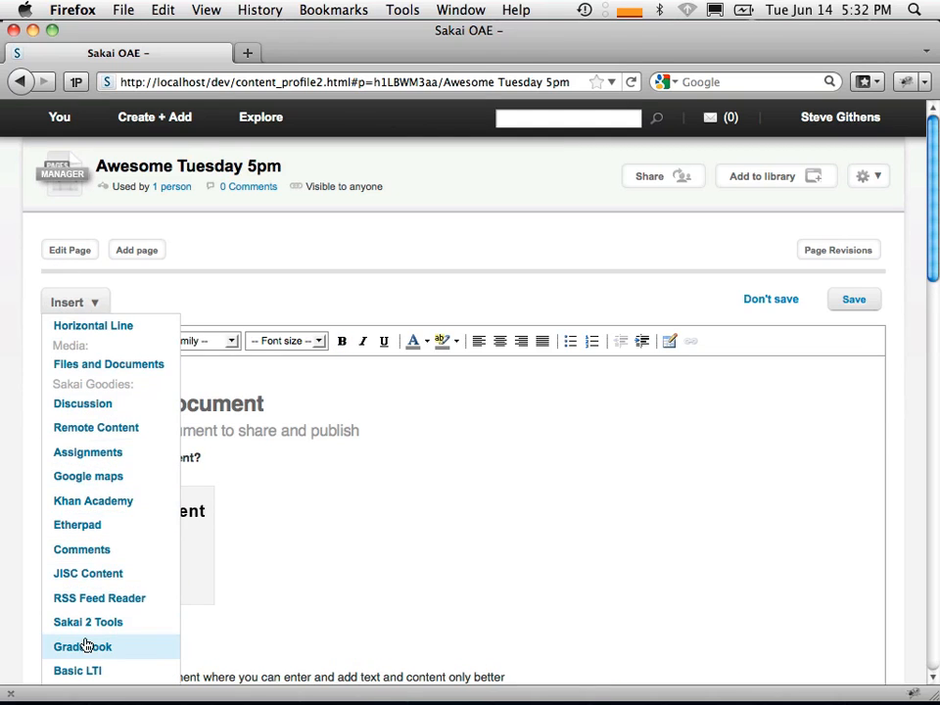
pyautogui.moveTo(76, 525)
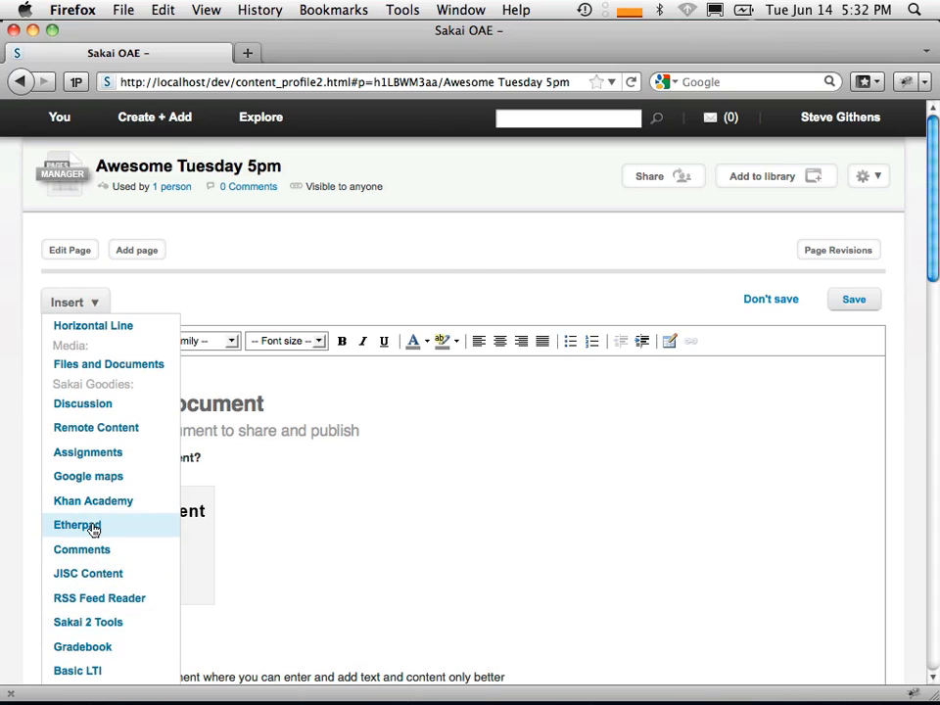
pyautogui.click(77, 524)
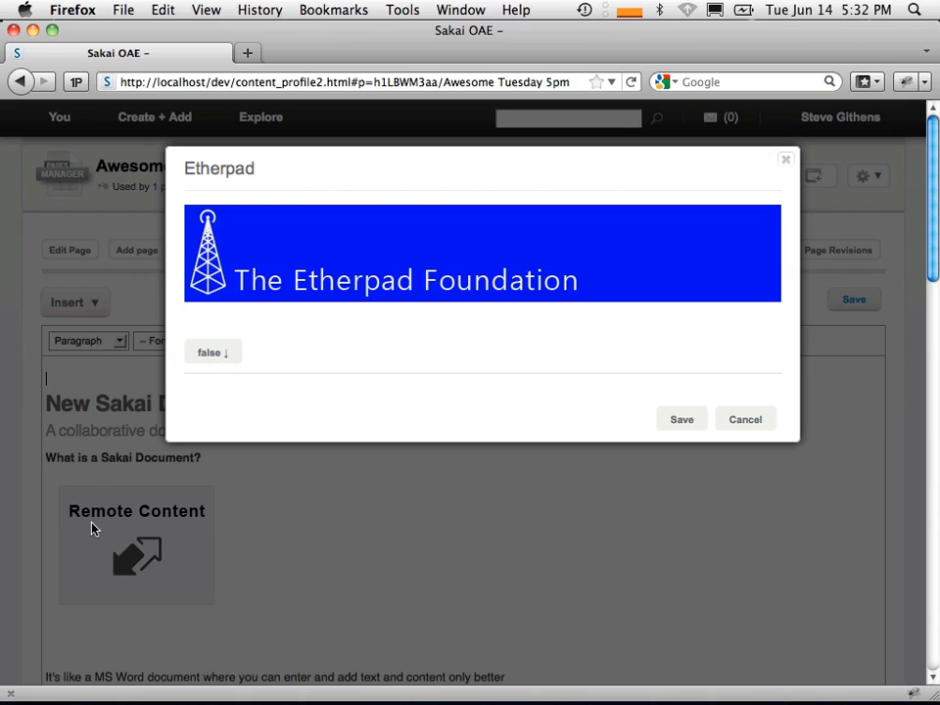
pyautogui.moveTo(390, 403)
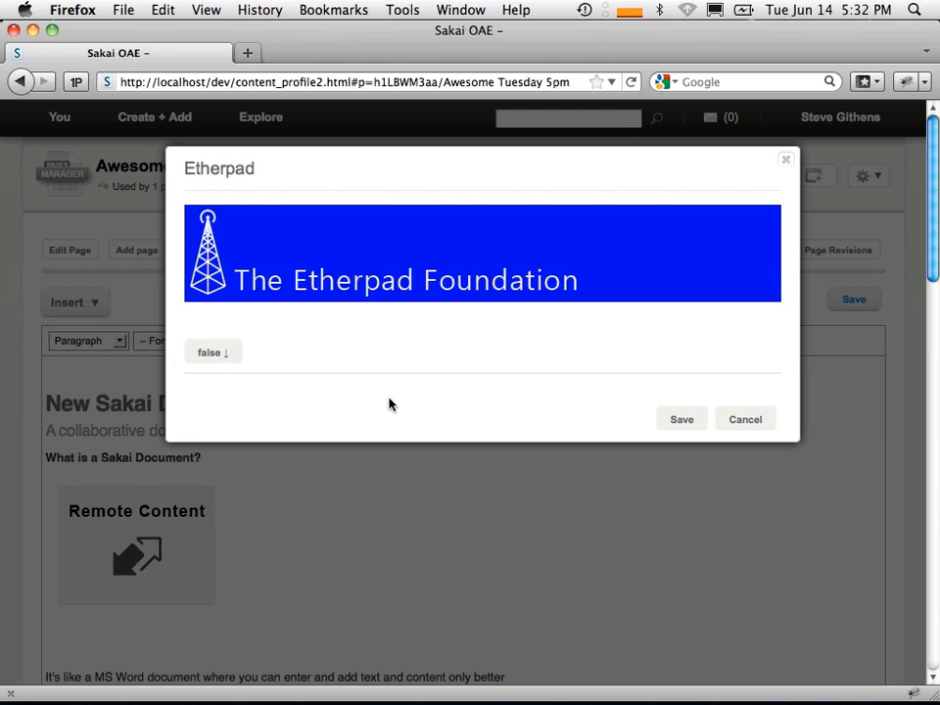
# Cancel the Etherpad dialog, preview and cancel the Basic LTI dialog, and reopen Insert
pyautogui.click(744, 419)
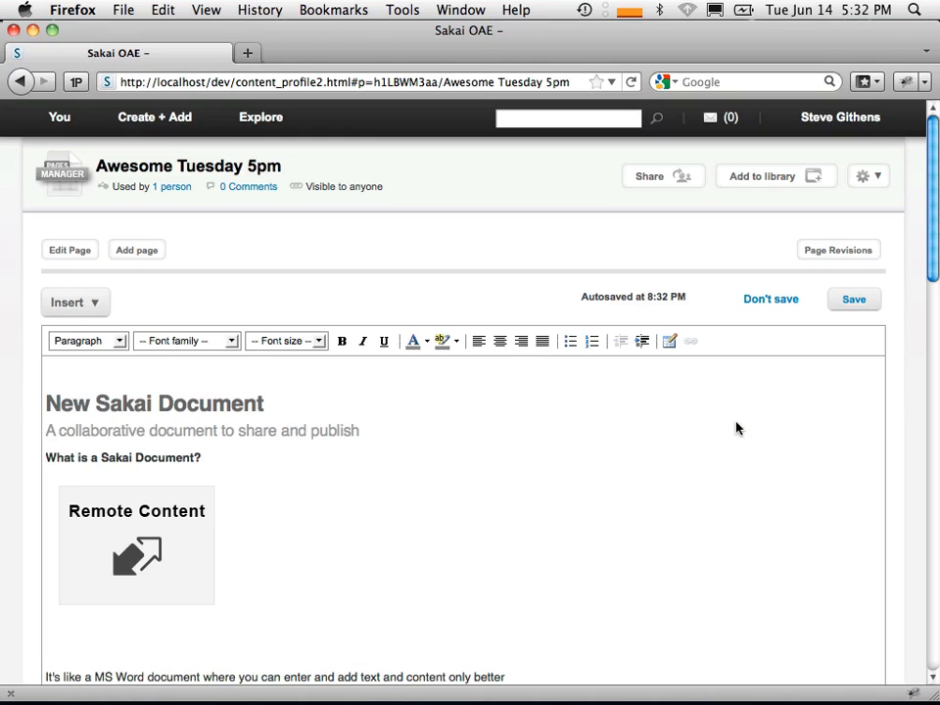
pyautogui.click(75, 302)
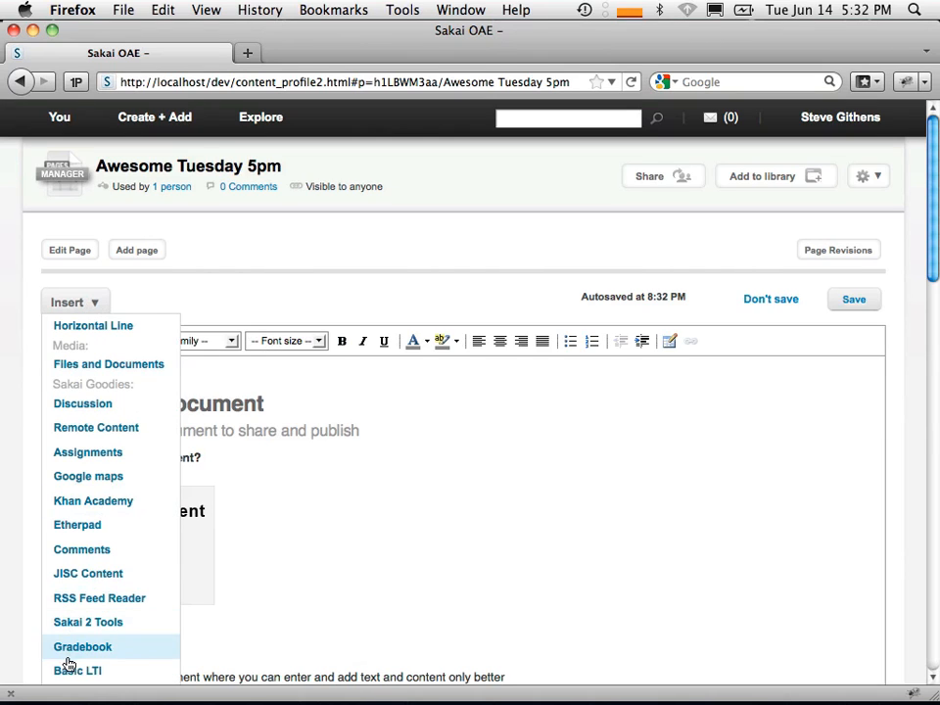
pyautogui.click(79, 670)
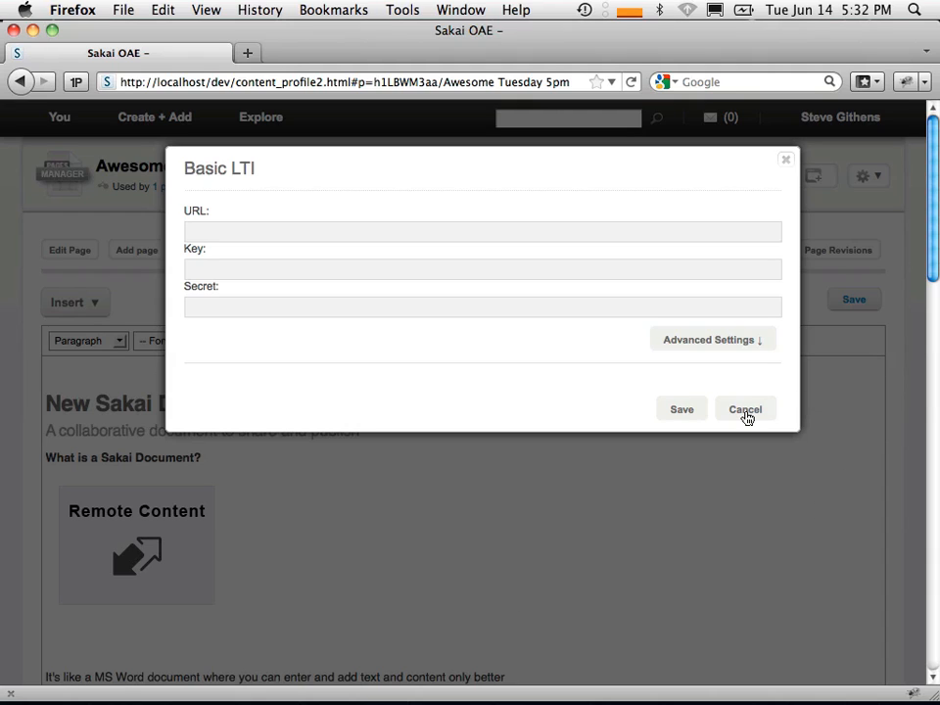
pyautogui.click(744, 409)
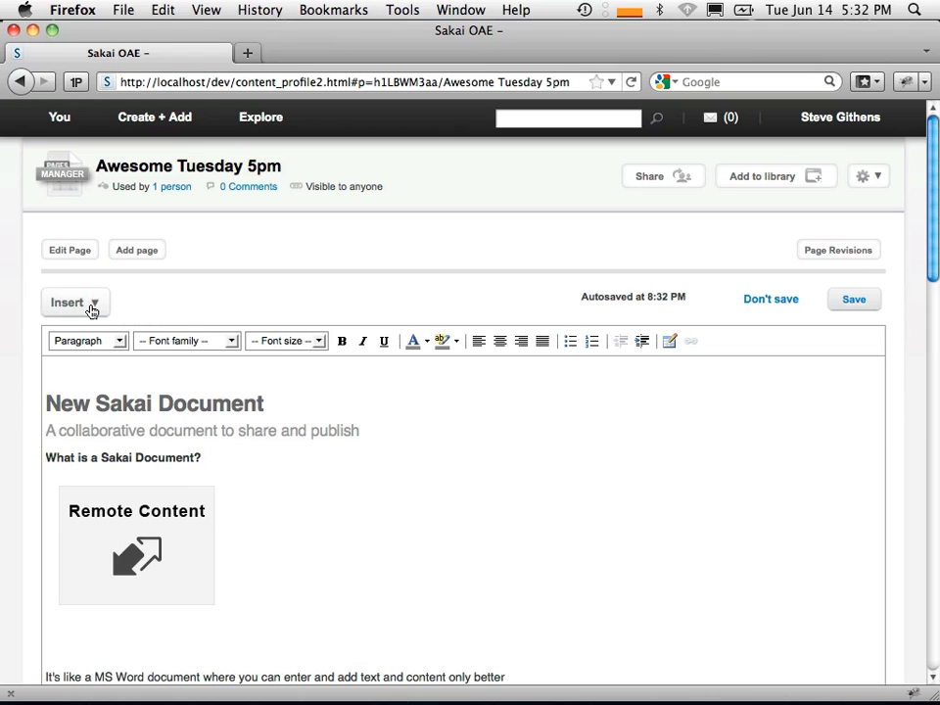
pyautogui.click(75, 302)
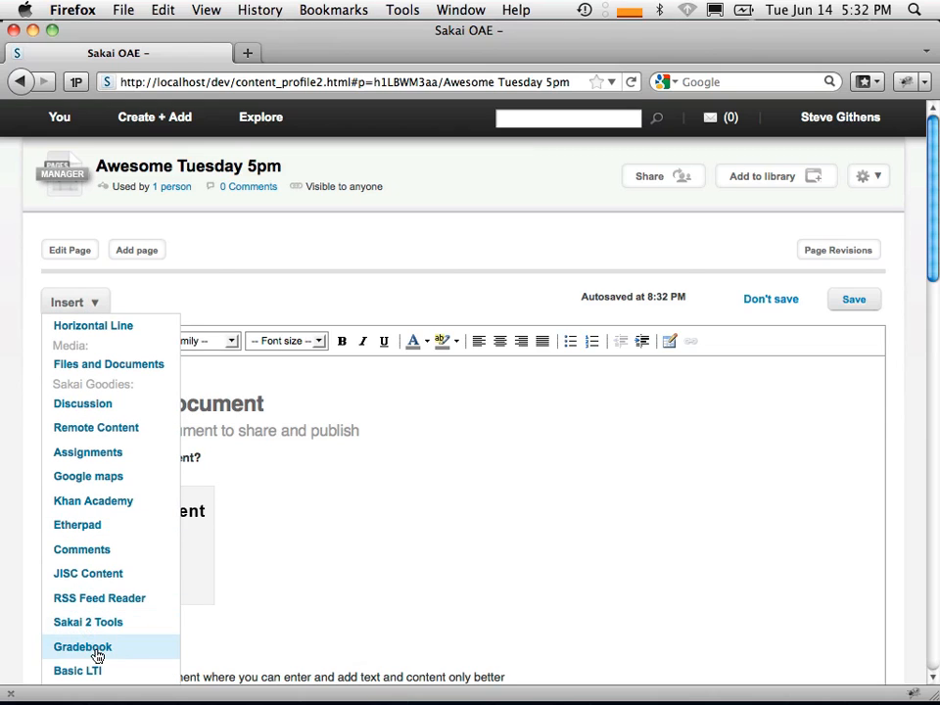
pyautogui.moveTo(78, 525)
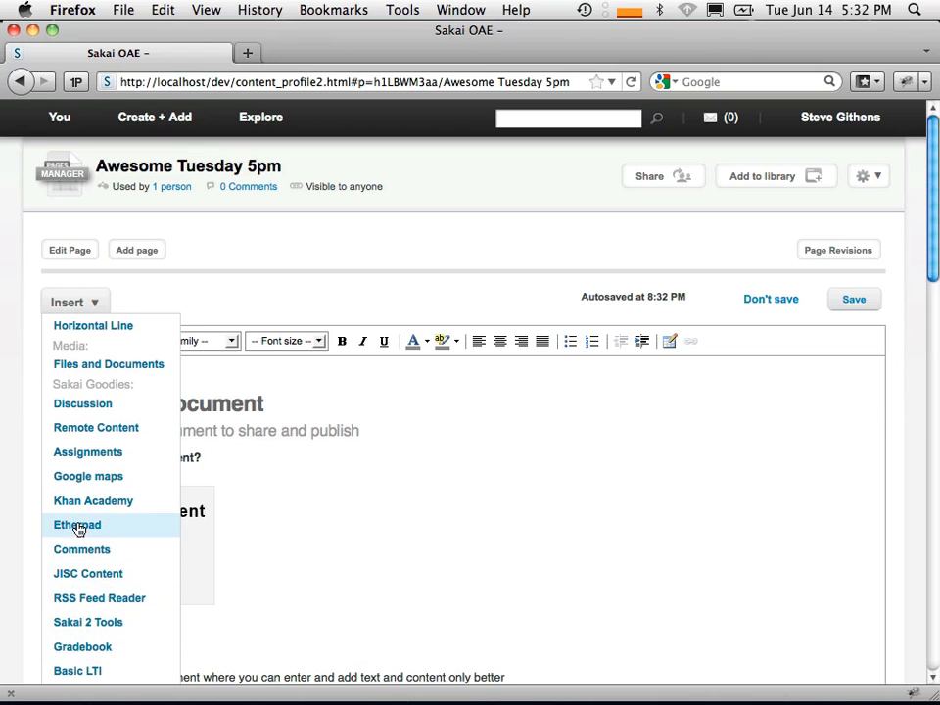
# Choose Etherpad from the Insert list to bring up its embedding dialog
pyautogui.click(76, 525)
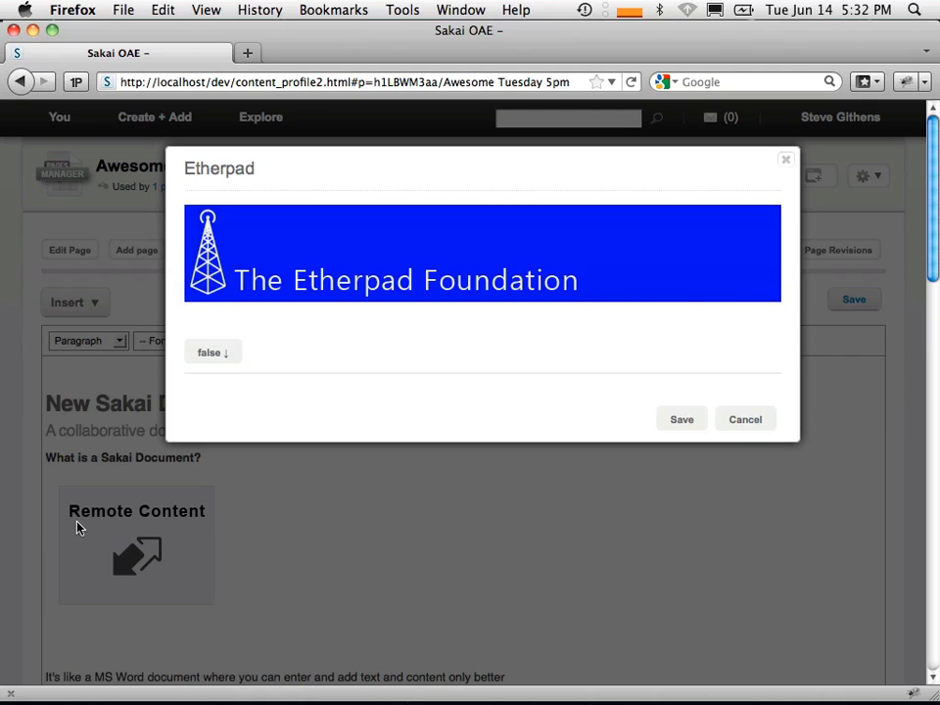
pyautogui.moveTo(450, 321)
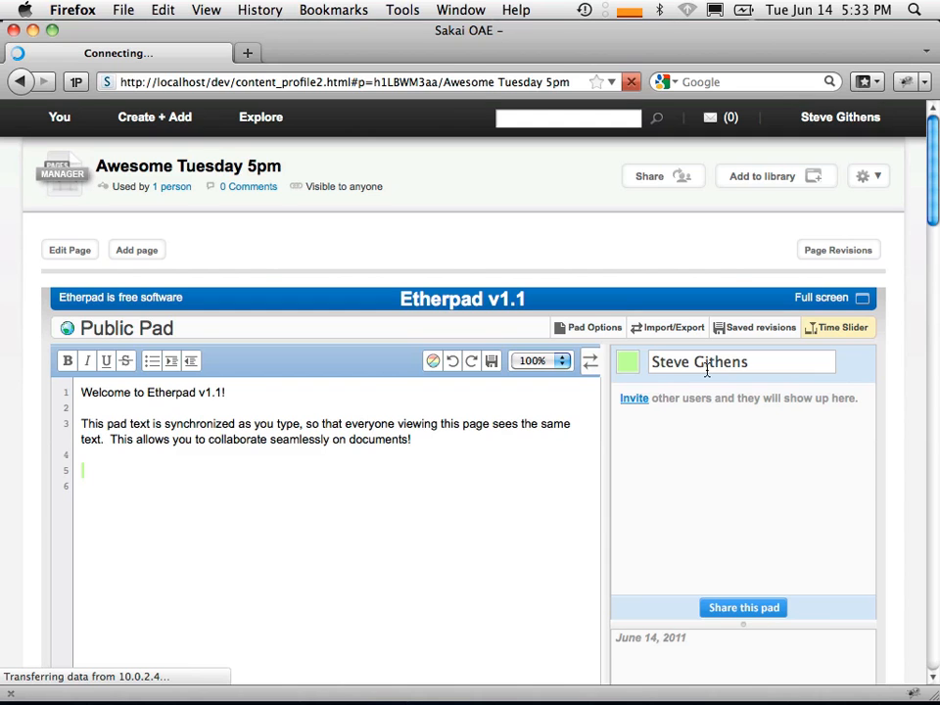
pyautogui.scroll(-3)
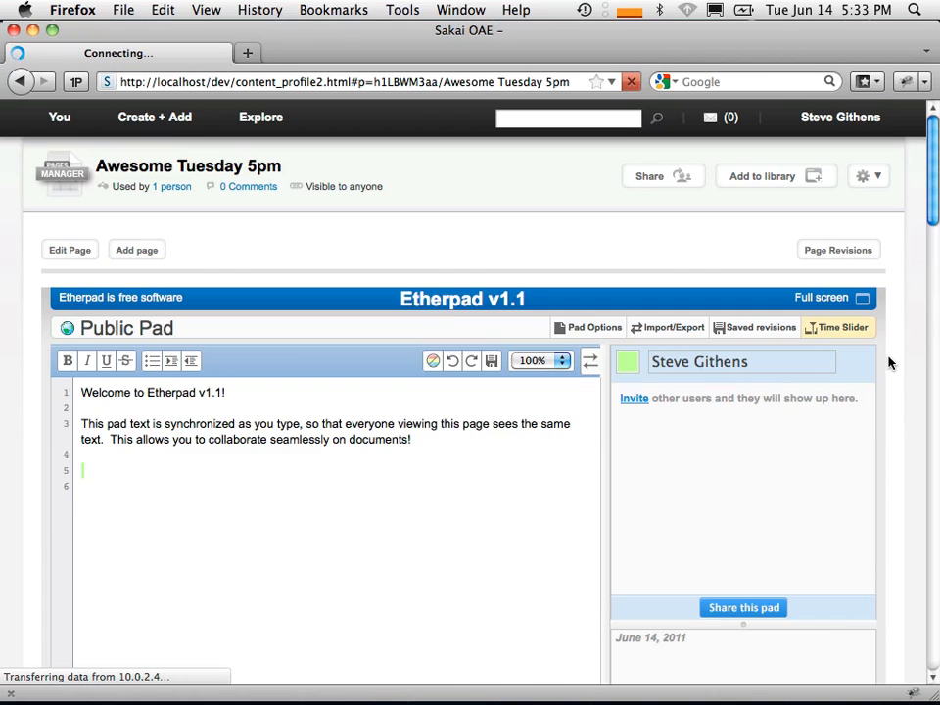
pyautogui.moveTo(674, 351)
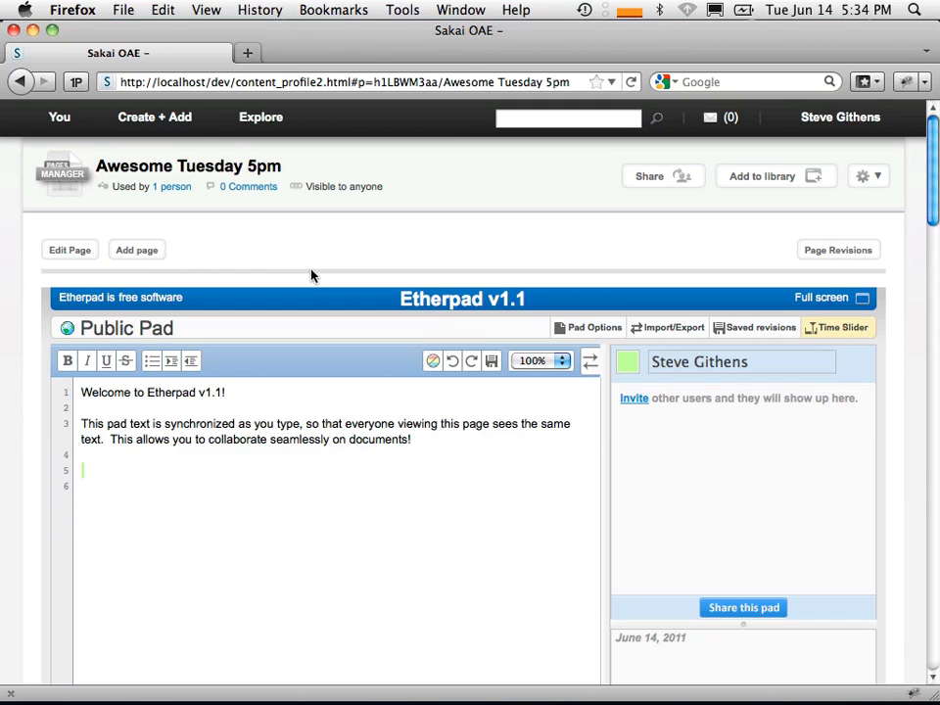
pyautogui.moveTo(41, 321)
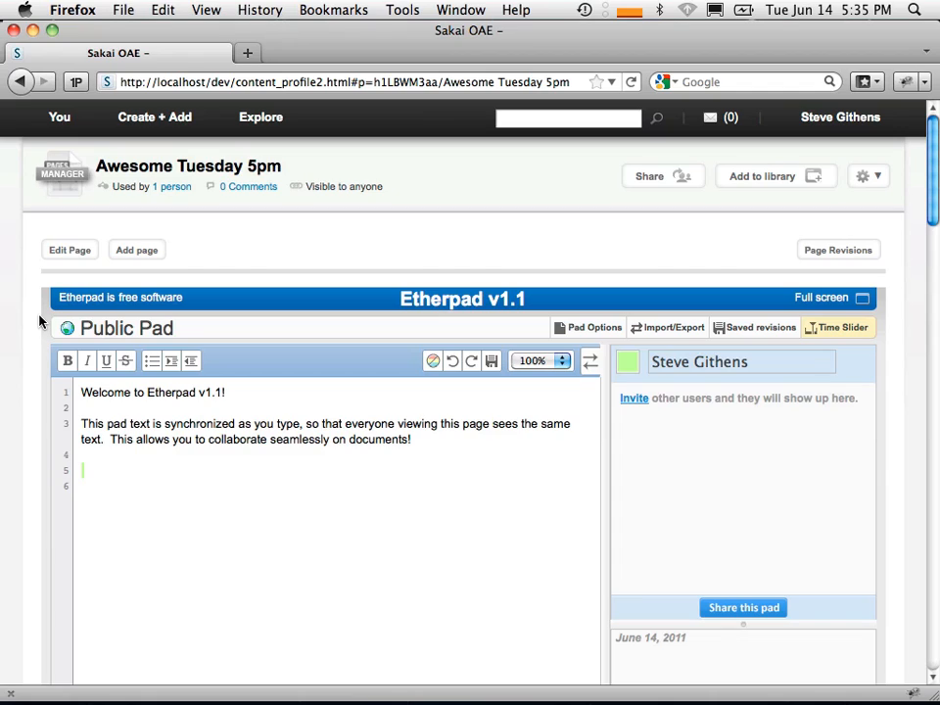
pyautogui.scroll(-3)
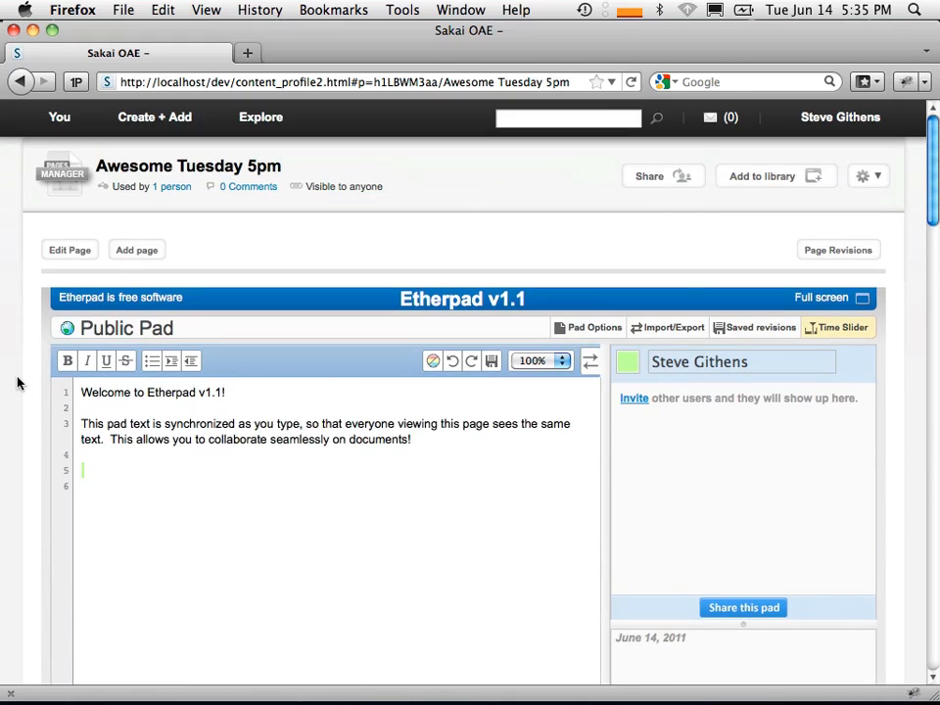
# Reopen the Add content wizard and switch to browsing All content under existing items
pyautogui.click(152, 118)
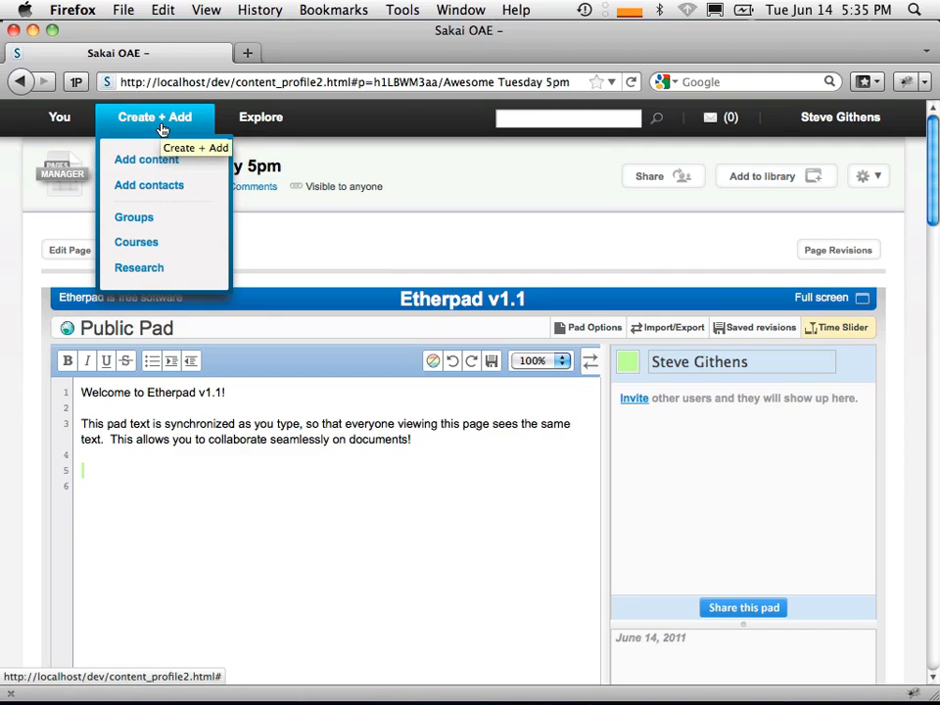
pyautogui.moveTo(145, 161)
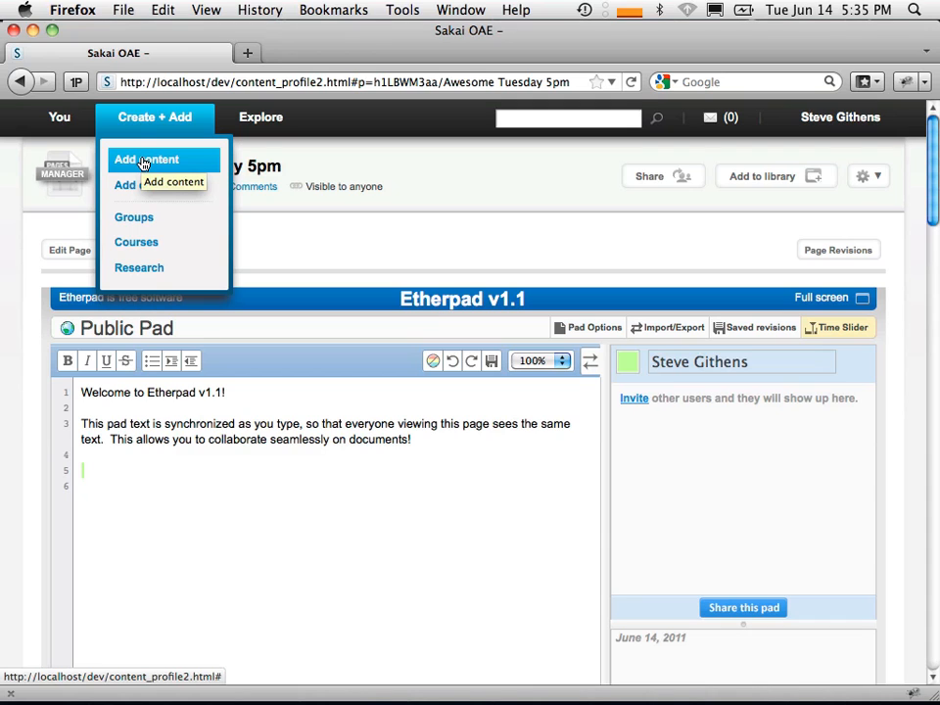
pyautogui.click(146, 161)
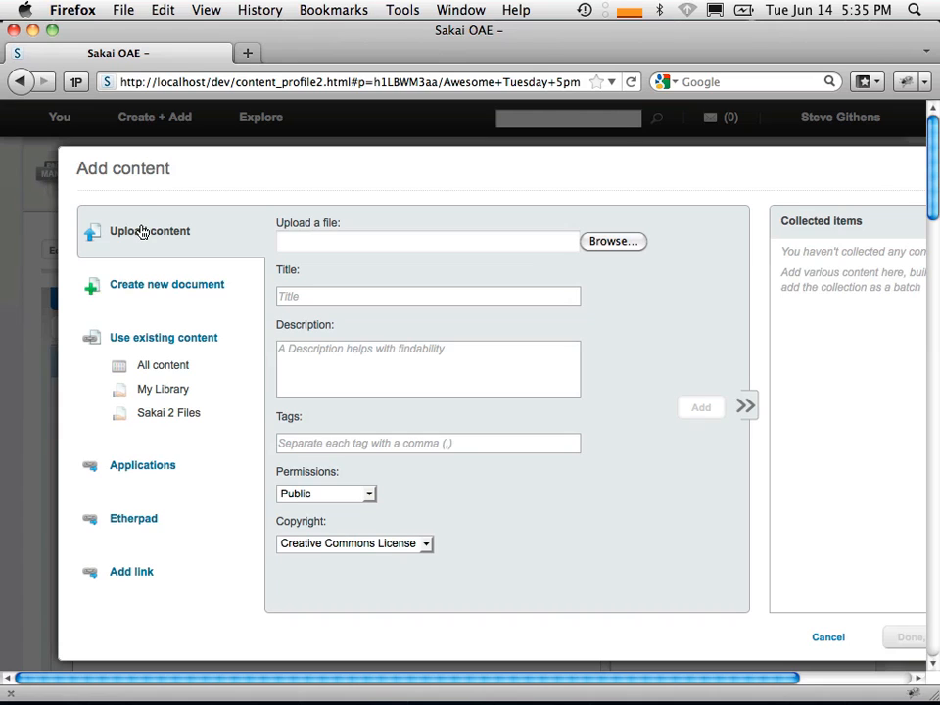
pyautogui.click(166, 283)
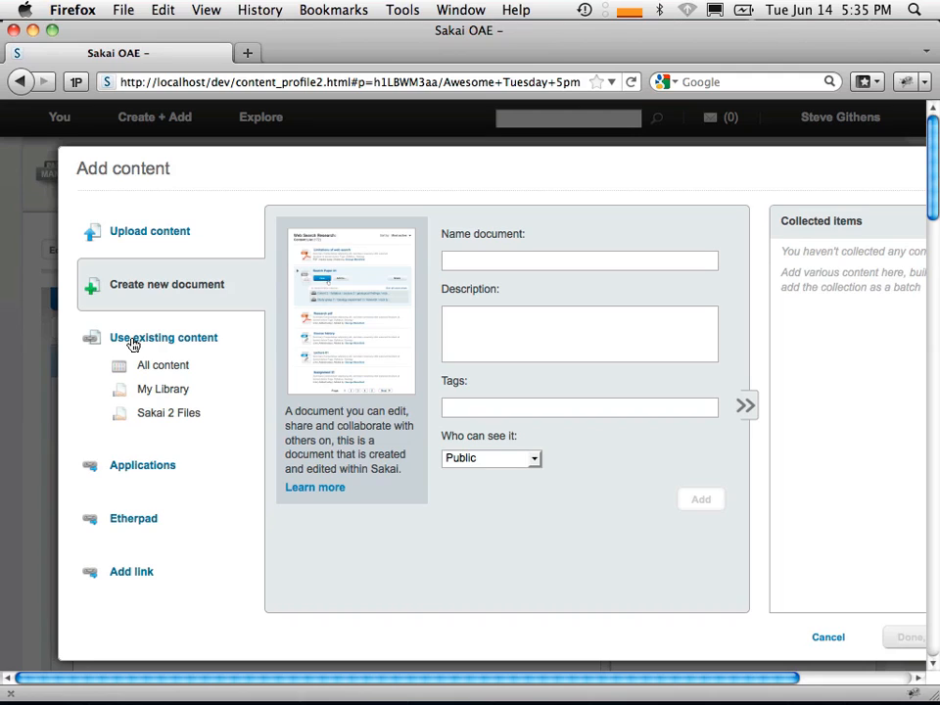
pyautogui.moveTo(141, 531)
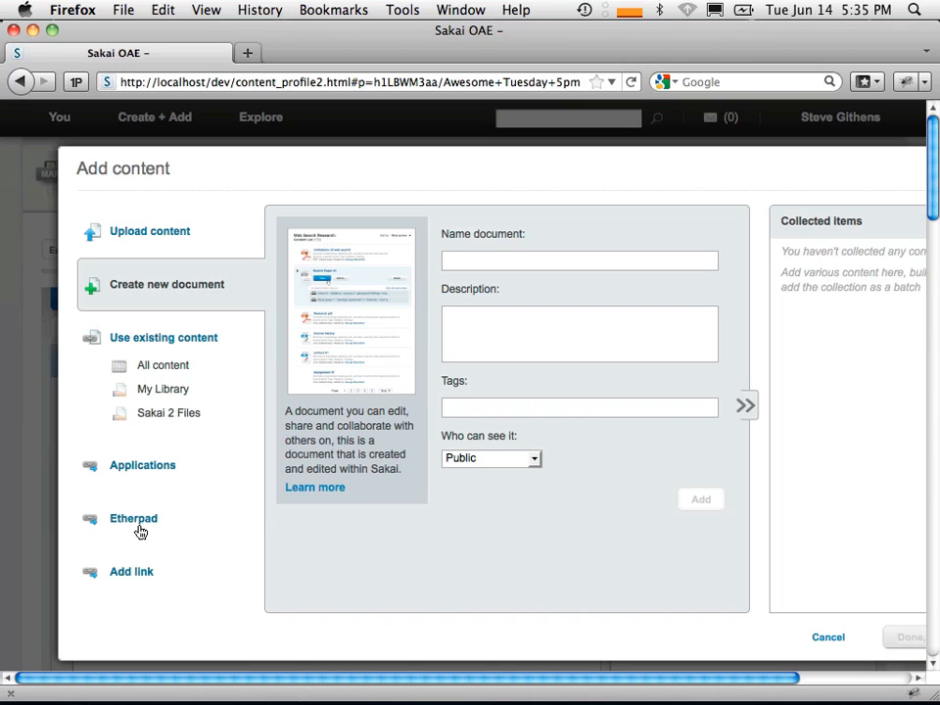
pyautogui.moveTo(143, 366)
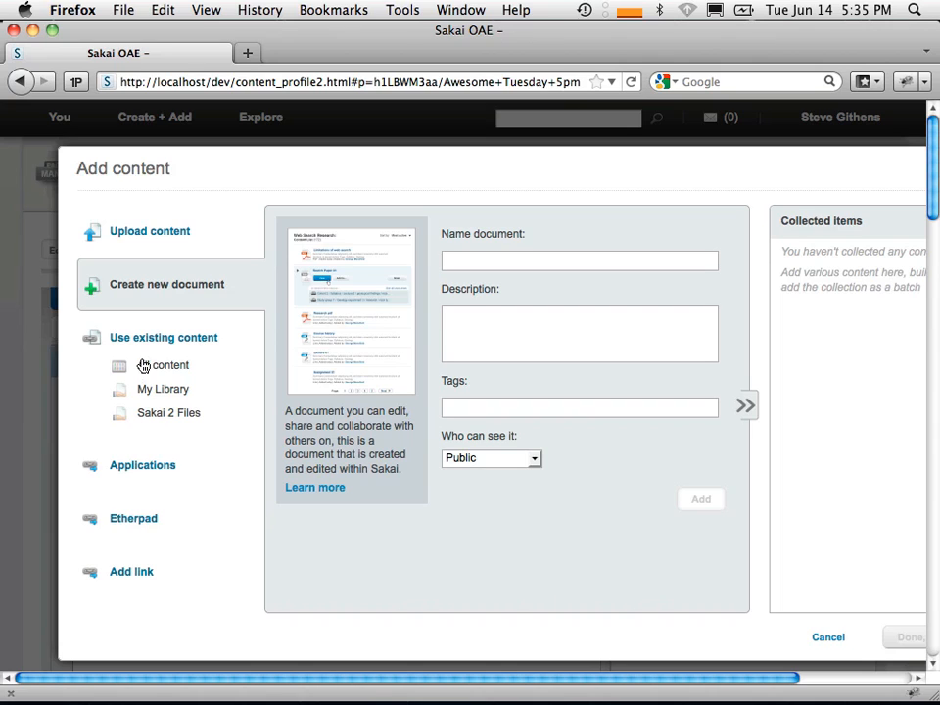
pyautogui.click(170, 364)
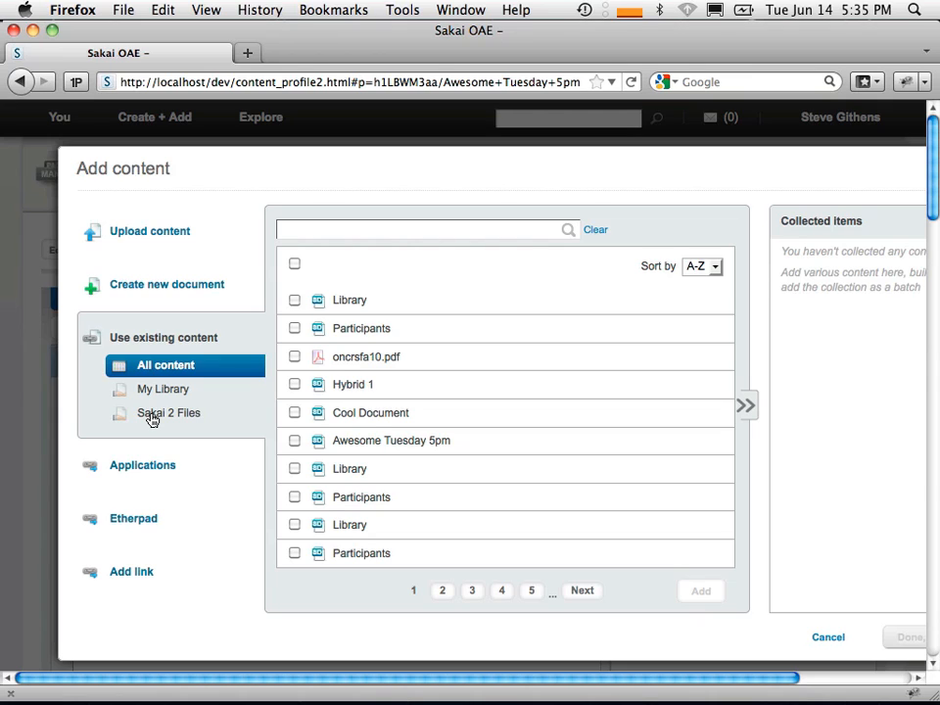
pyautogui.moveTo(133, 477)
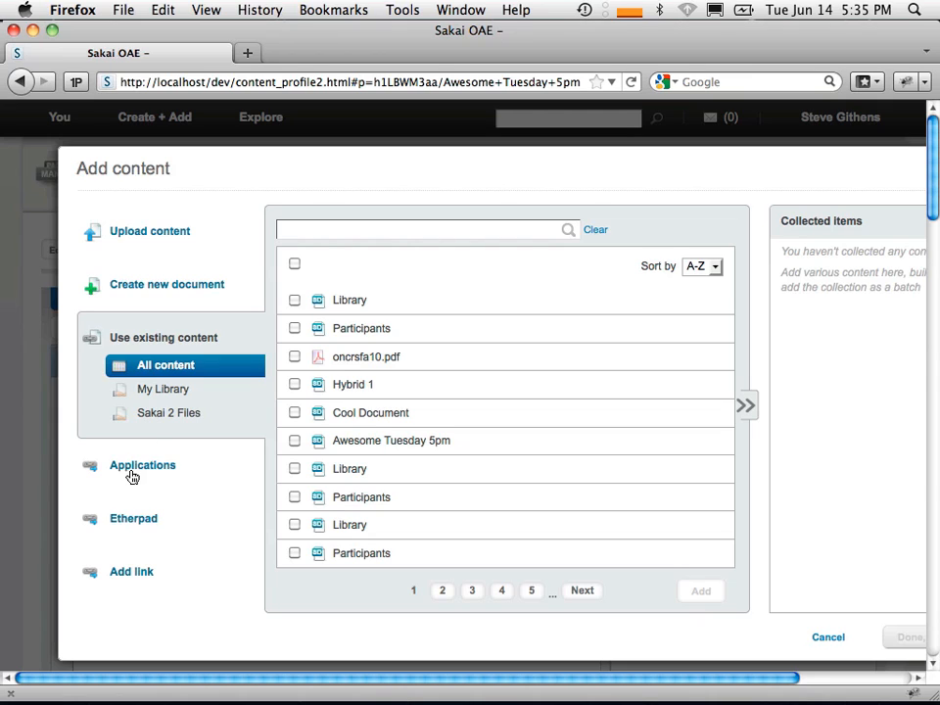
pyautogui.moveTo(131, 499)
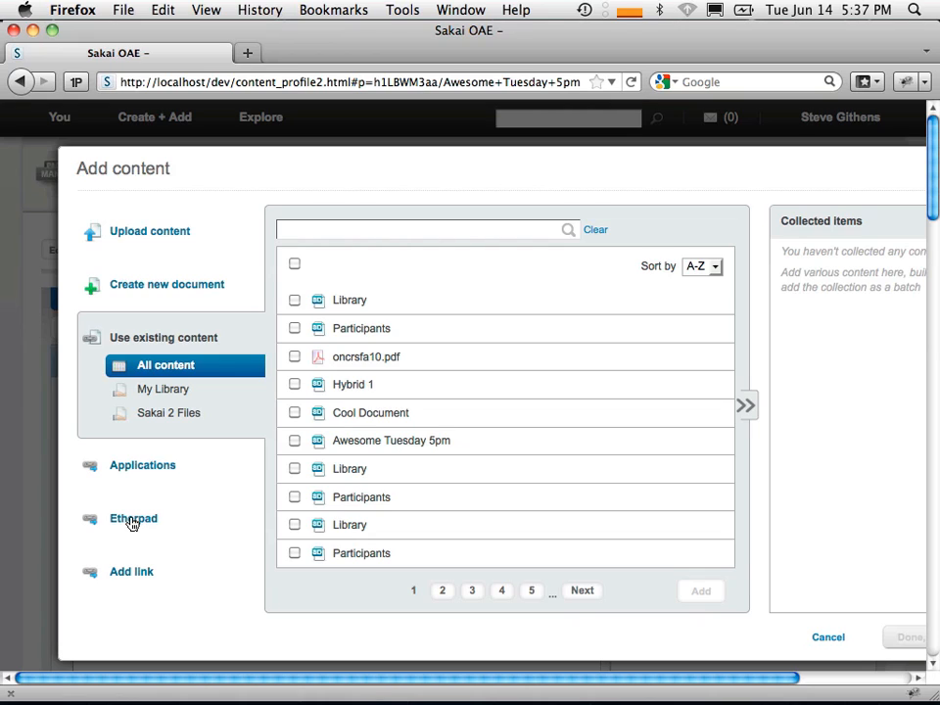
pyautogui.moveTo(815, 626)
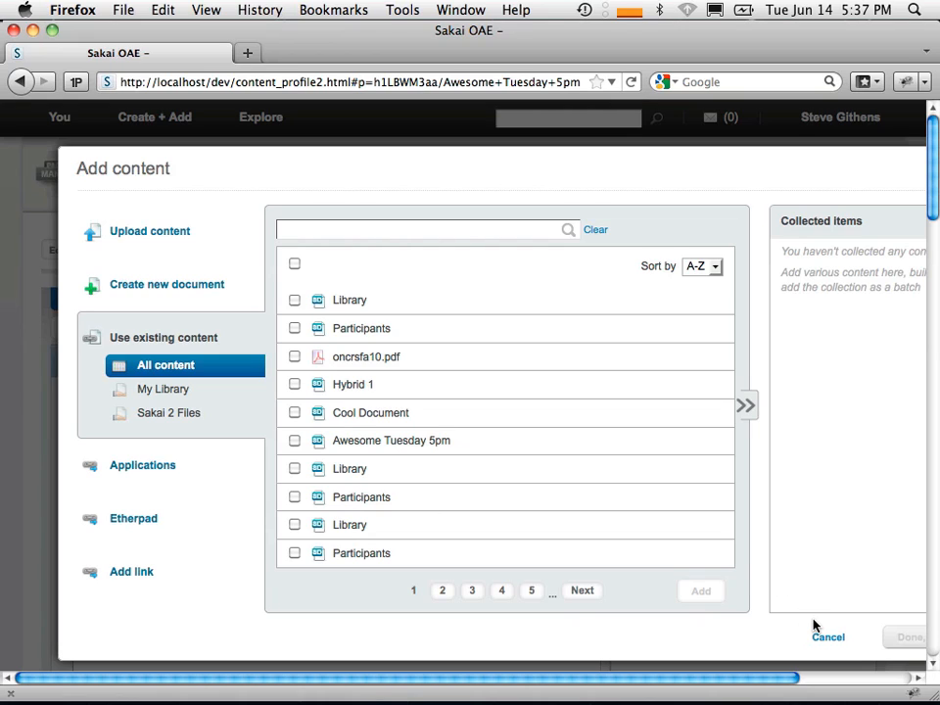
# Cancel the Add content wizard, returning to the page with the embedded Etherpad
pyautogui.click(828, 636)
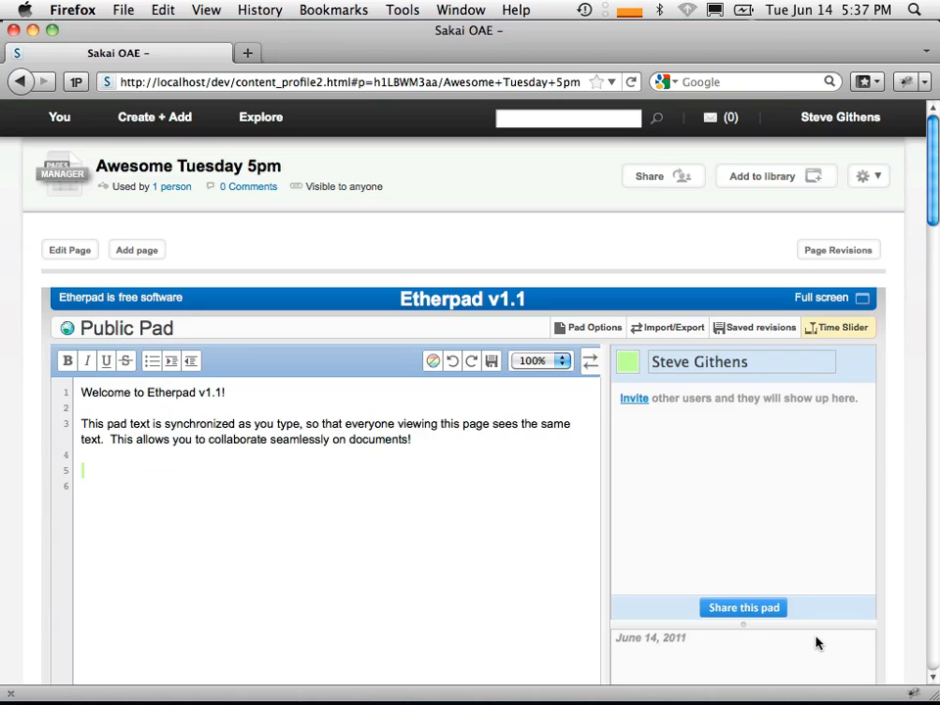